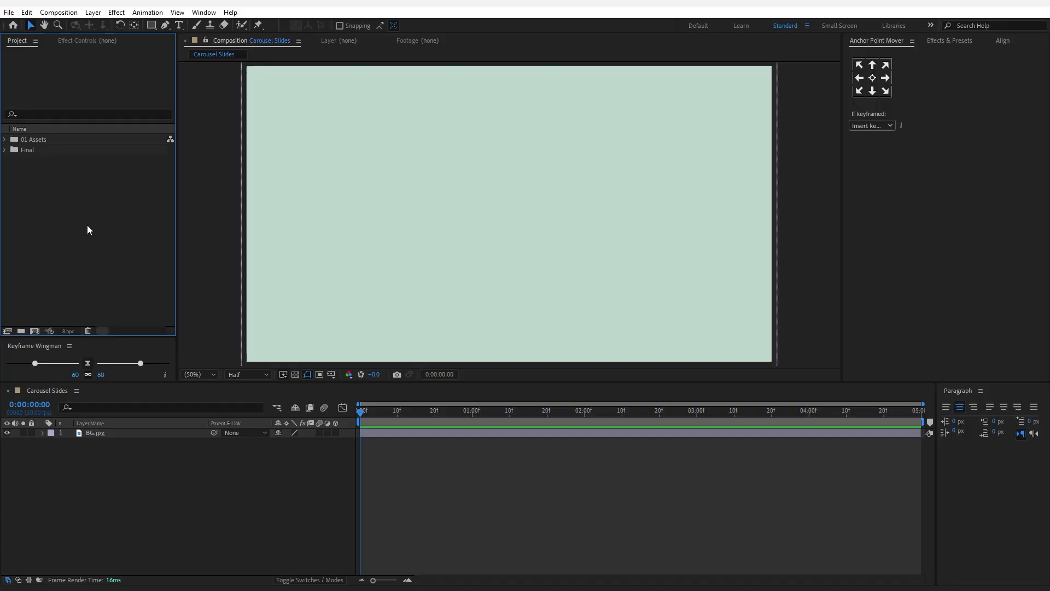
{"action": "mouse_move", "coordinate": [456, 228]}
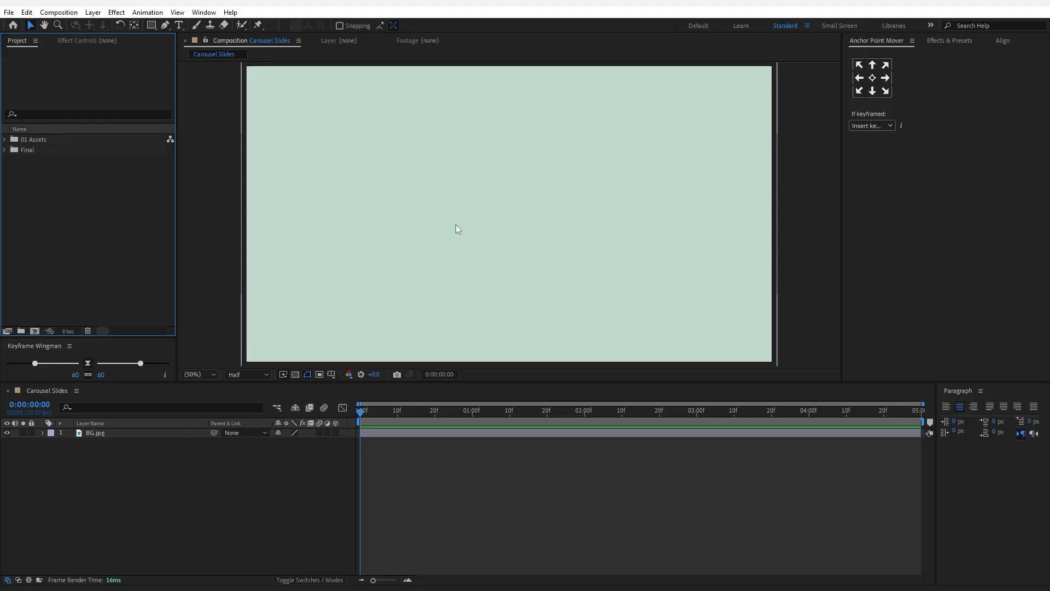
{"action": "mouse_move", "coordinate": [66, 317]}
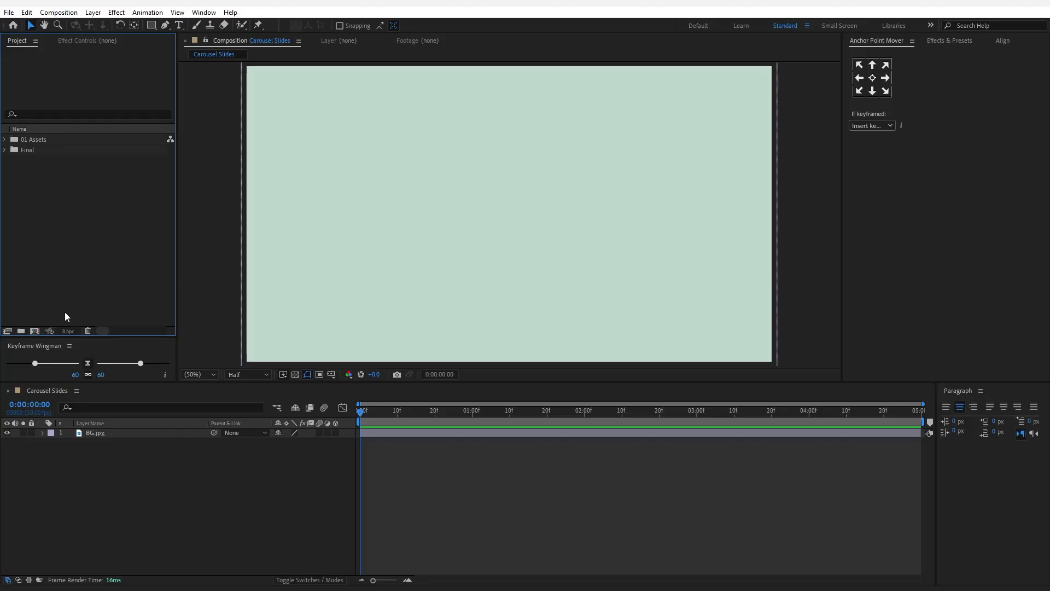
Create a new 1080×1080 composition named Media_01.
{"action": "left_click", "coordinate": [57, 12]}
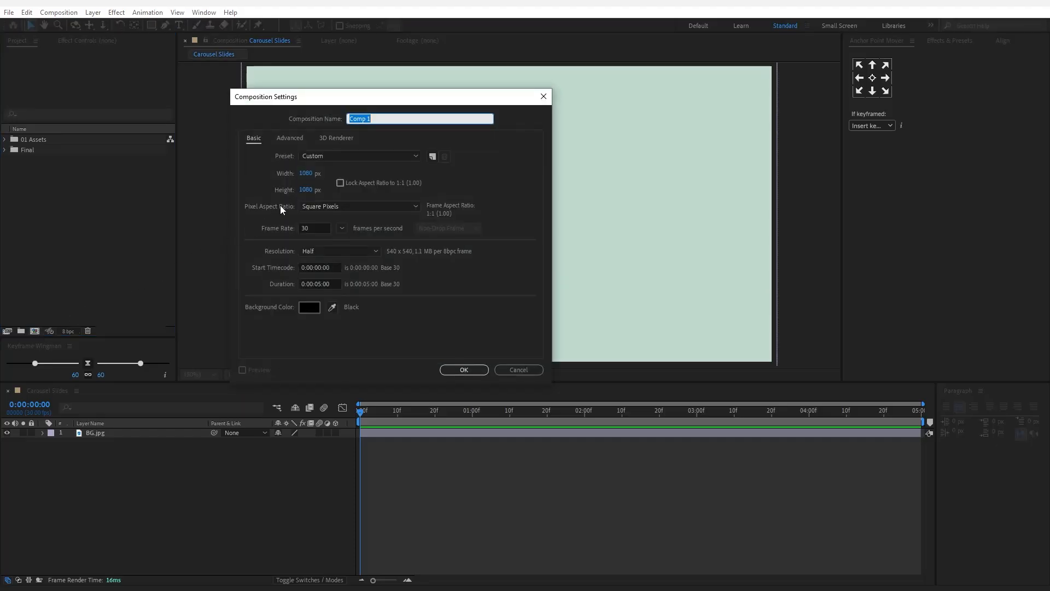
{"action": "left_click", "coordinate": [313, 190]}
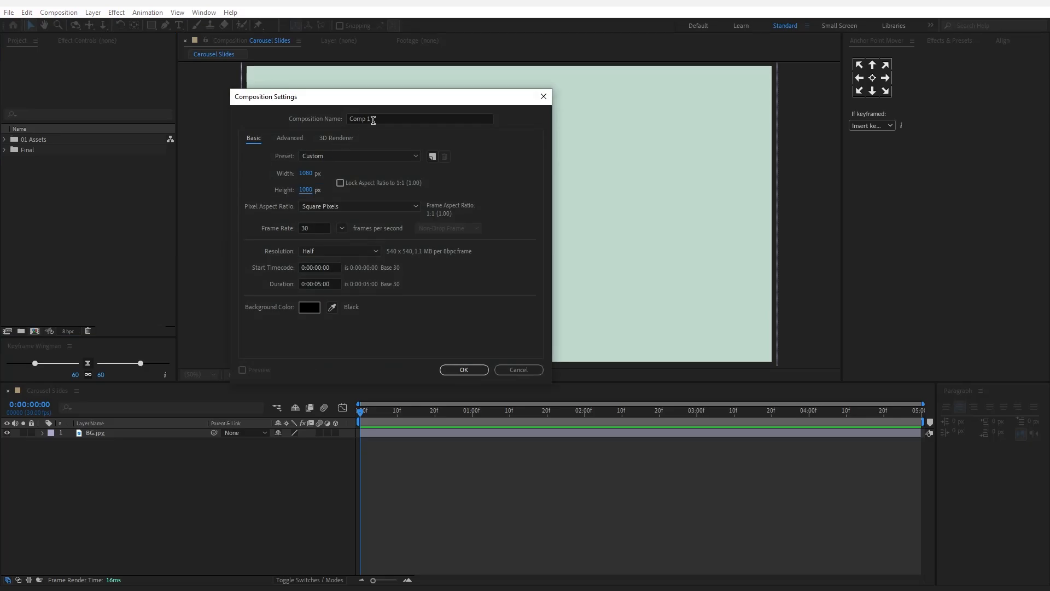
{"action": "type", "text": "Media_01"}
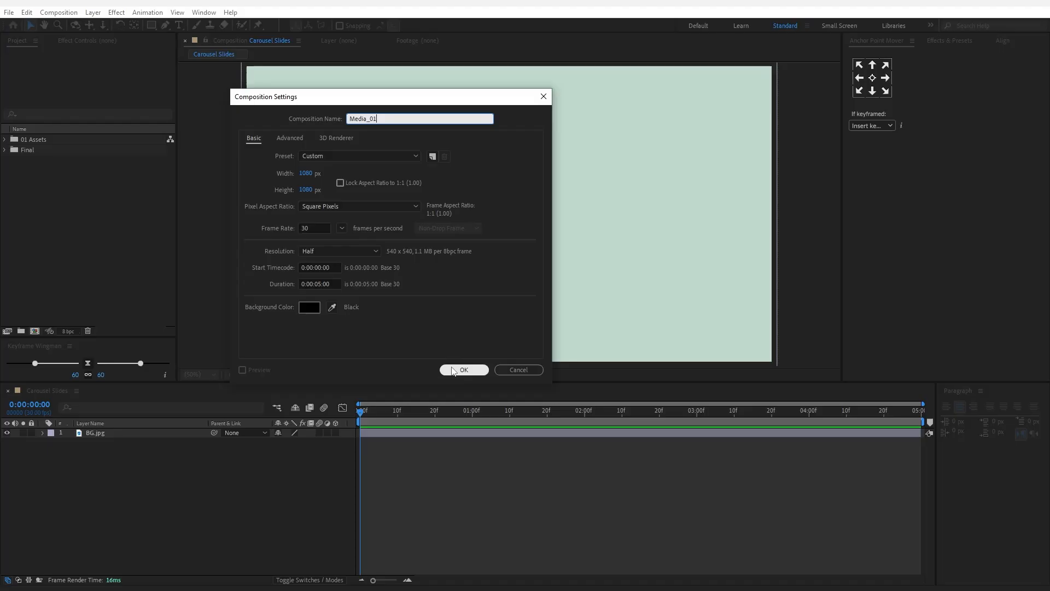
{"action": "left_click", "coordinate": [463, 369]}
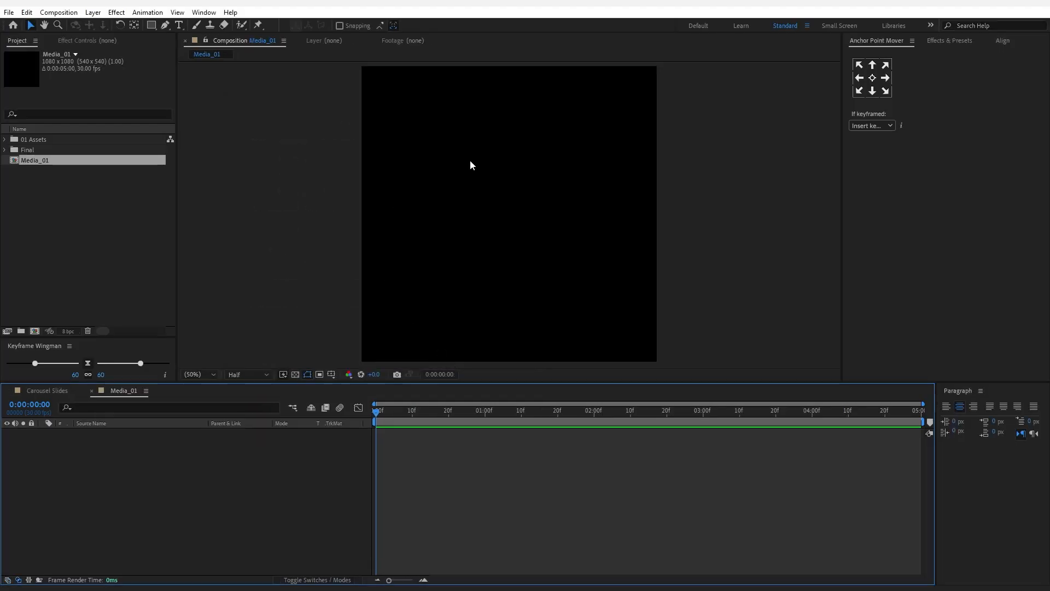
{"action": "mouse_move", "coordinate": [56, 185]}
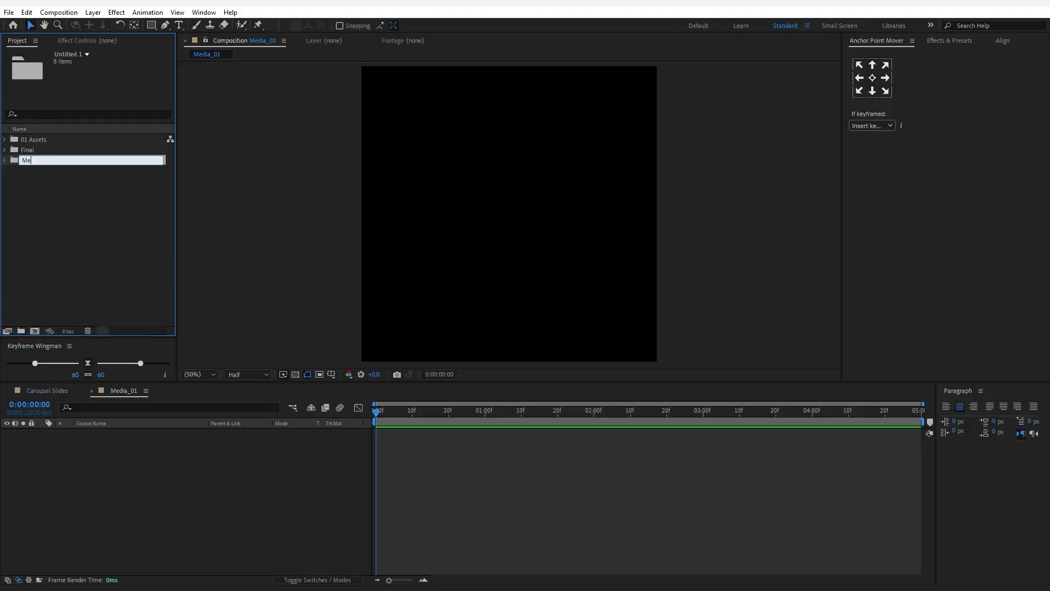
Name the folder Media_Placeholders, fill each Media comp with its numbered photo, and return to Carousel Slides.
{"action": "type", "text": "Media_Placeholders"}
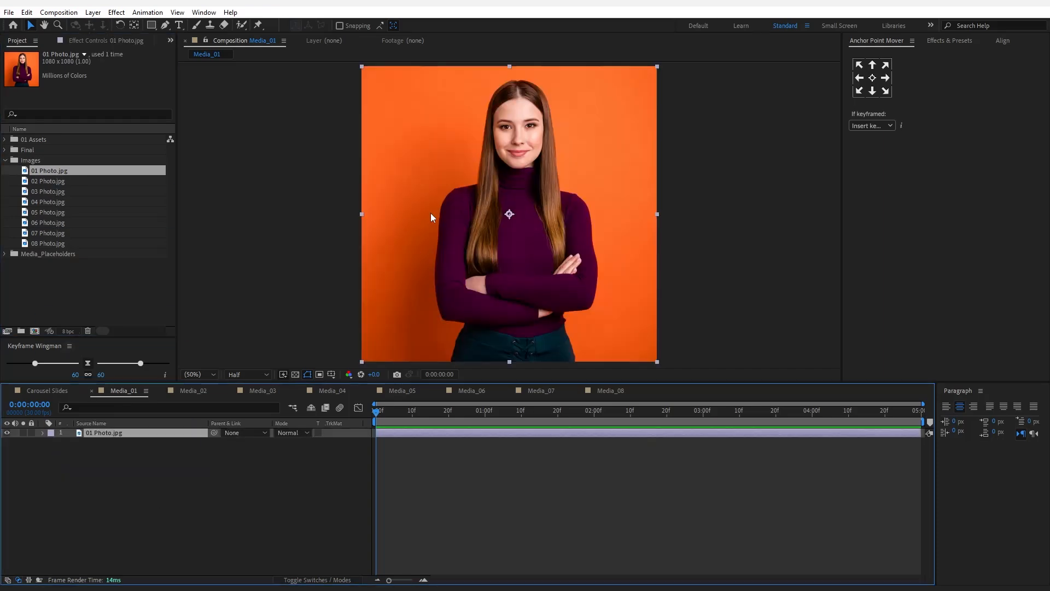
{"action": "left_click", "coordinate": [194, 391]}
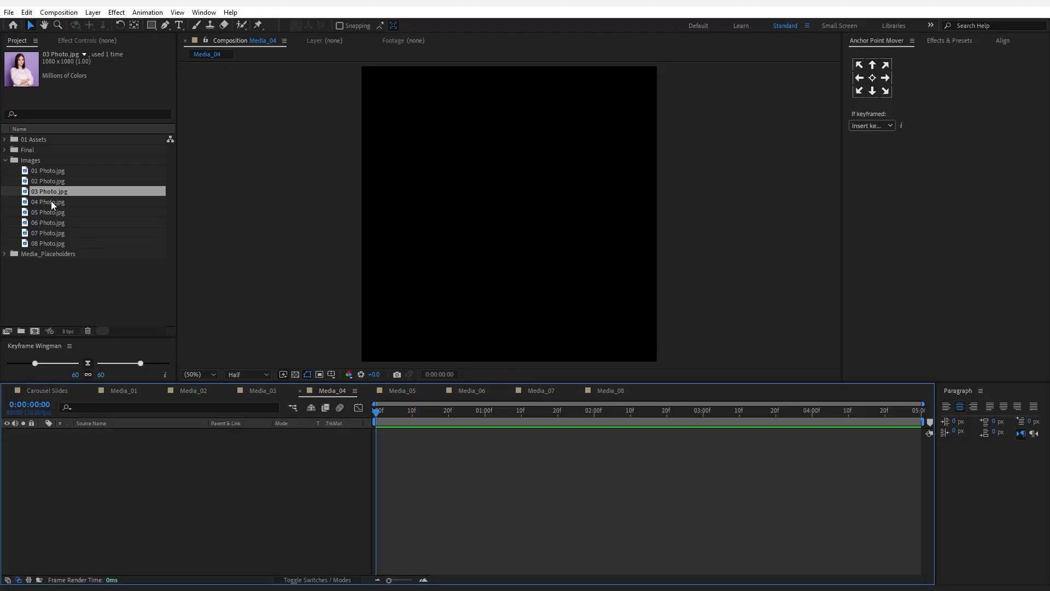
{"action": "left_click", "coordinate": [48, 211]}
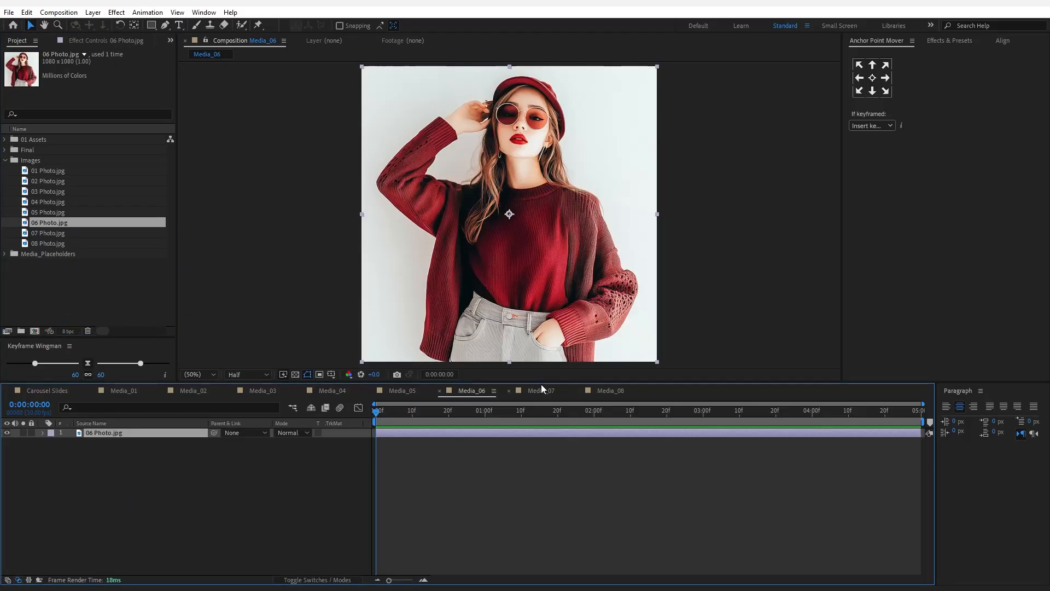
{"action": "left_click", "coordinate": [608, 390]}
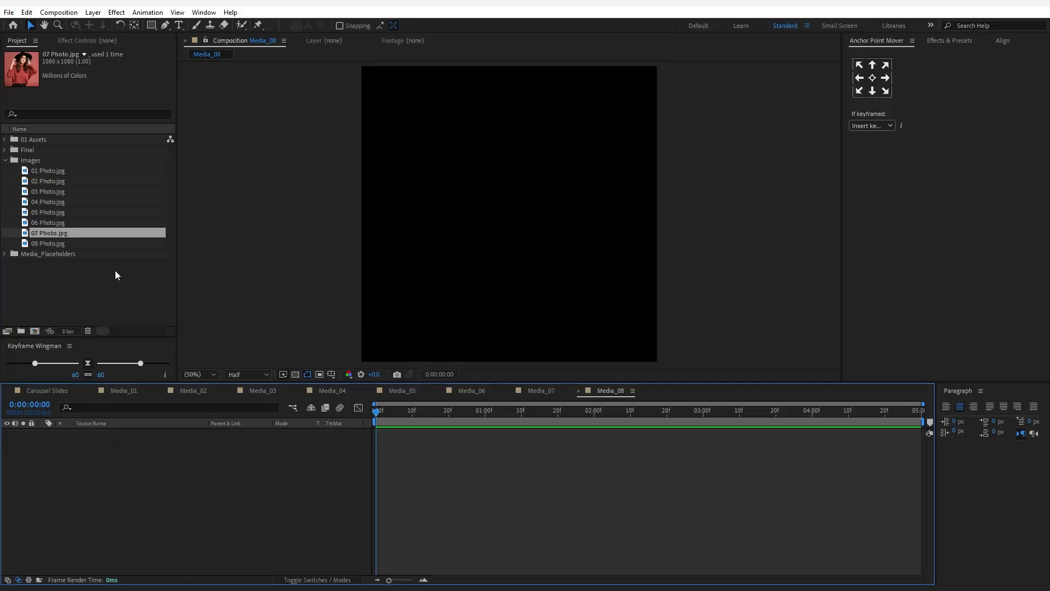
{"action": "left_click", "coordinate": [46, 391]}
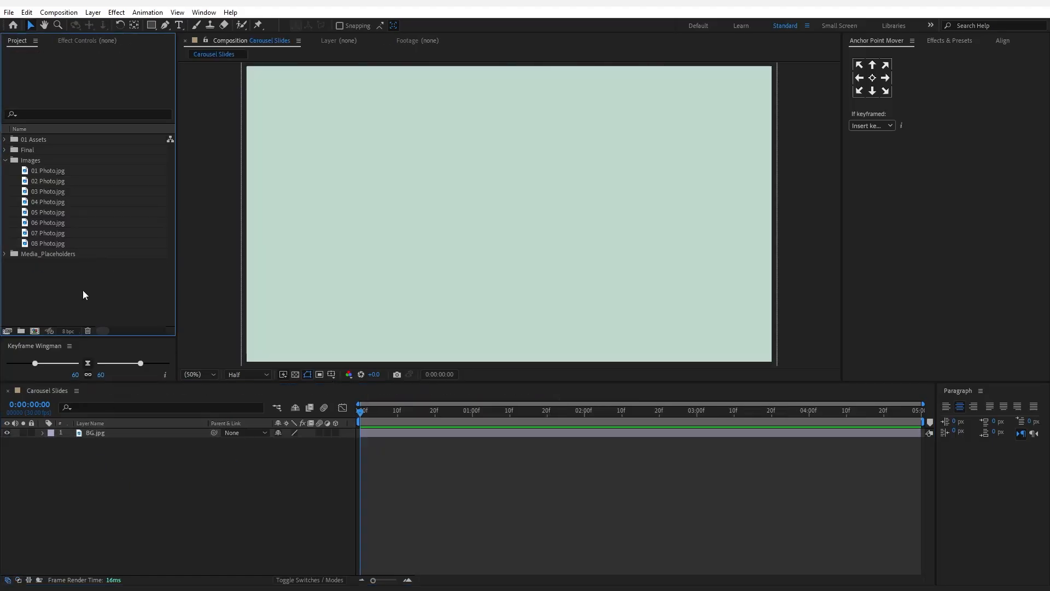
Create a new 1080×1080 composition named Mask_01.
{"action": "left_click", "coordinate": [5, 160]}
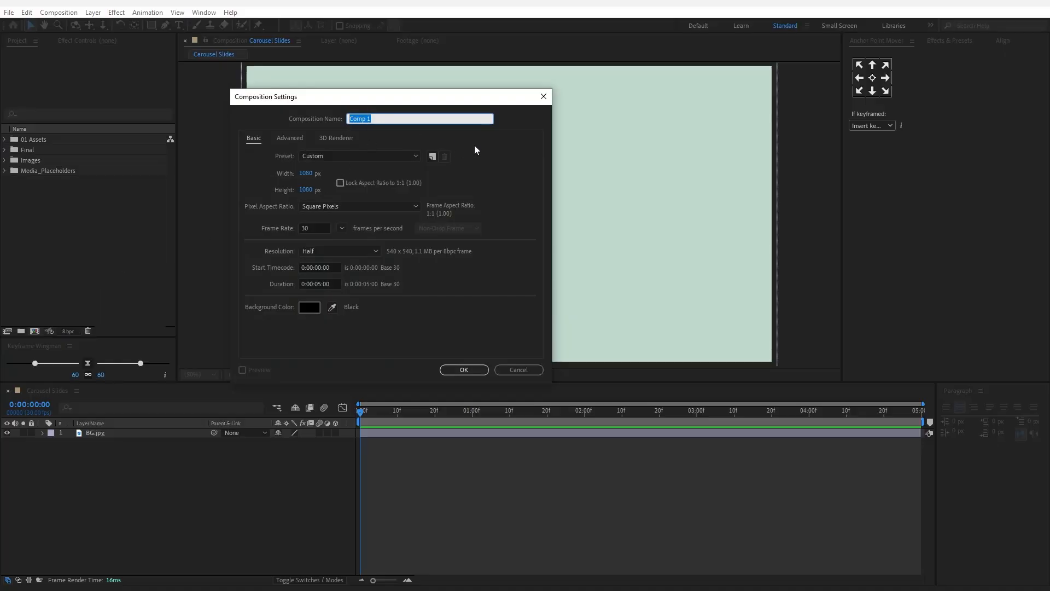
{"action": "type", "text": "Mask_01"}
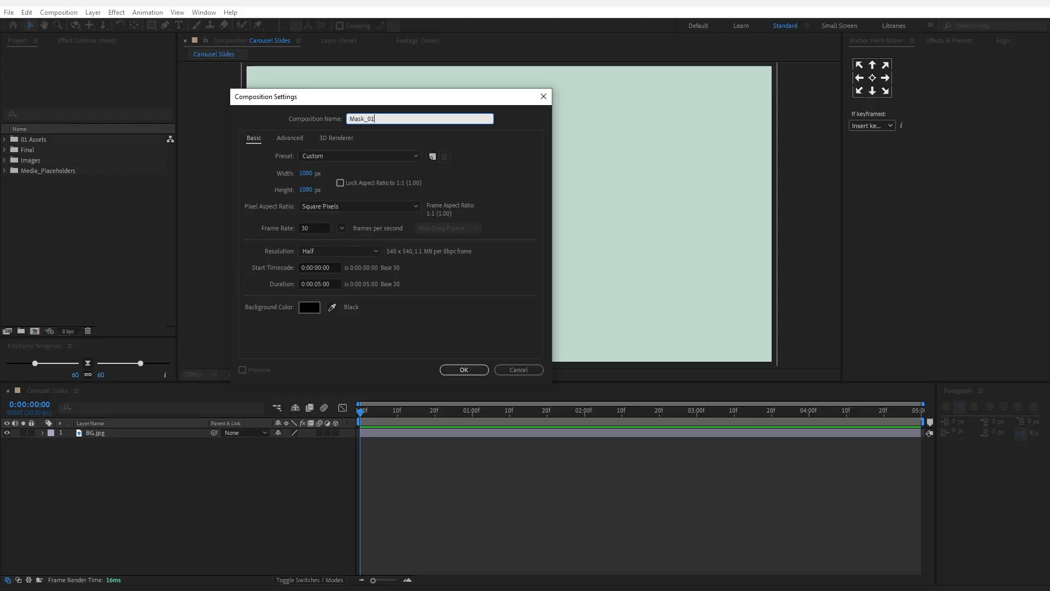
{"action": "left_click", "coordinate": [463, 369]}
{"action": "type", "text": "Mask"}
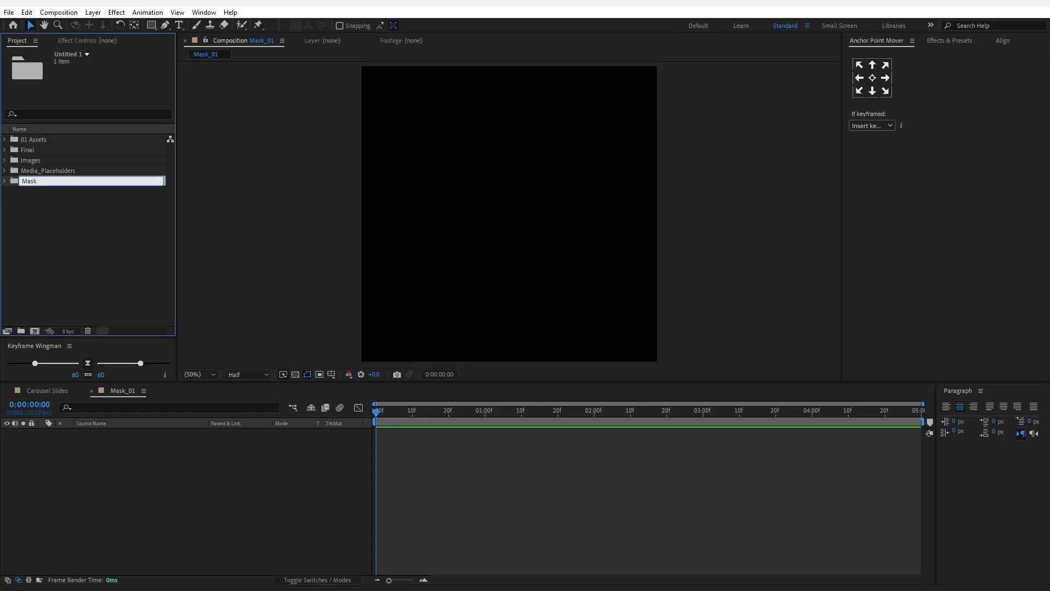
Move Mask_01 into the Mask folder and expand the Media_Placeholders folder.
{"action": "left_click", "coordinate": [5, 170]}
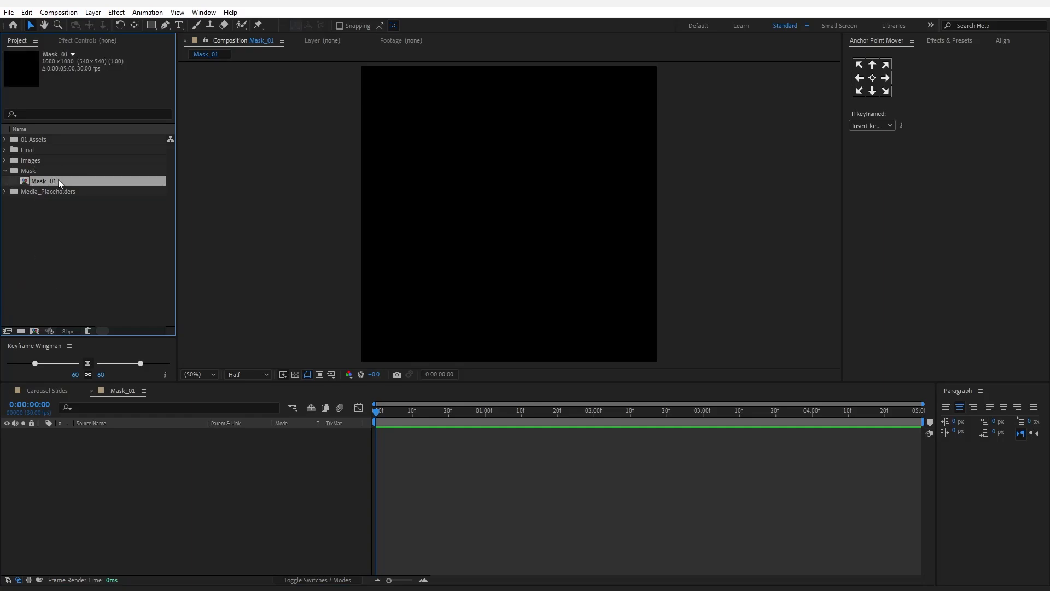
{"action": "left_click", "coordinate": [48, 190]}
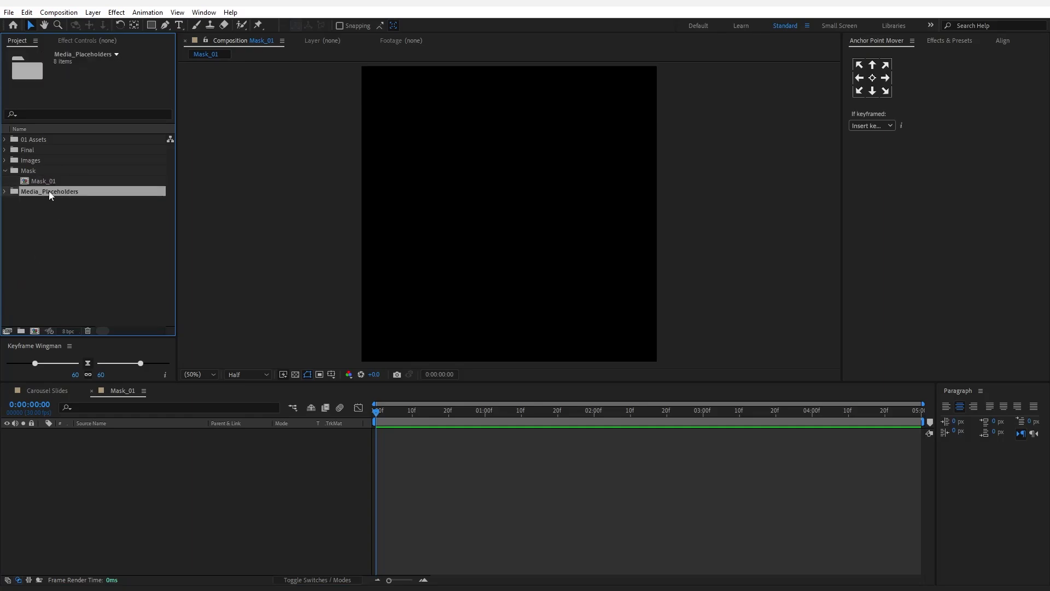
{"action": "left_click", "coordinate": [5, 191]}
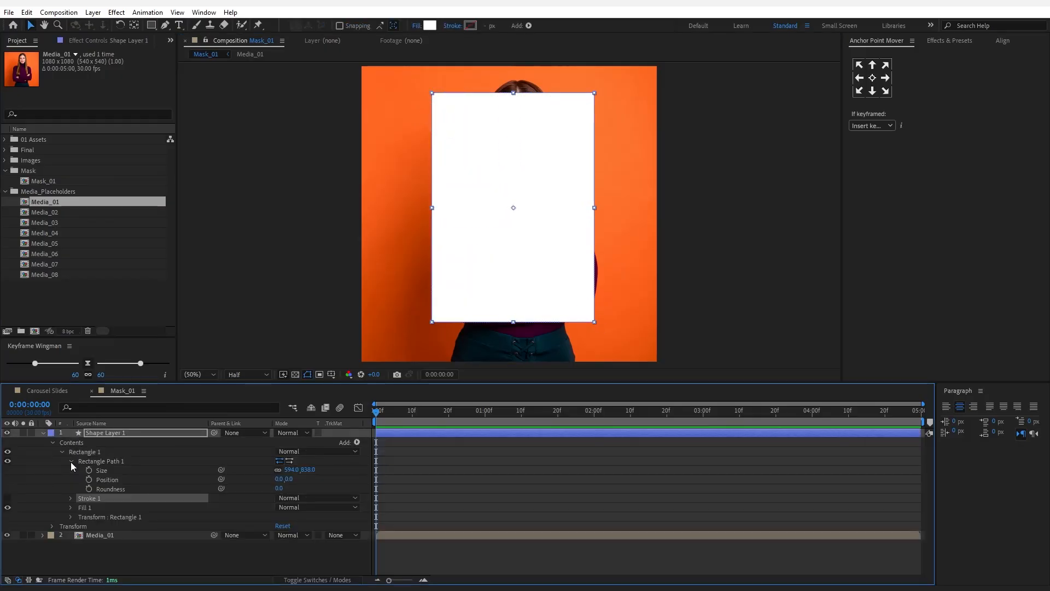
Resize the rectangle path to 1070×1070 with roundness 100.
{"action": "double_click", "coordinate": [289, 469]}
{"action": "type", "text": "100"}
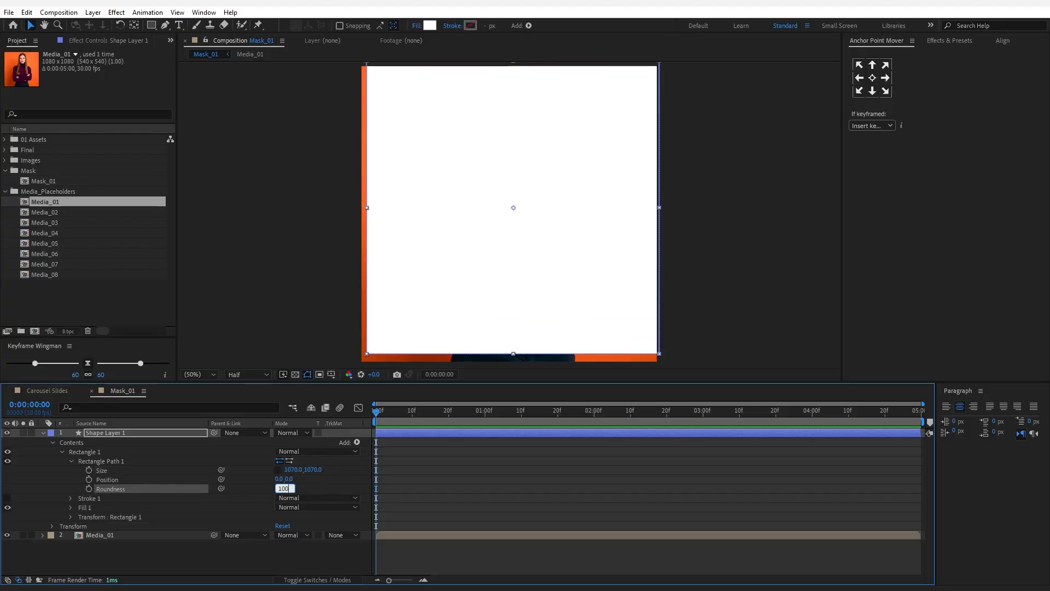
{"action": "key", "text": "Enter"}
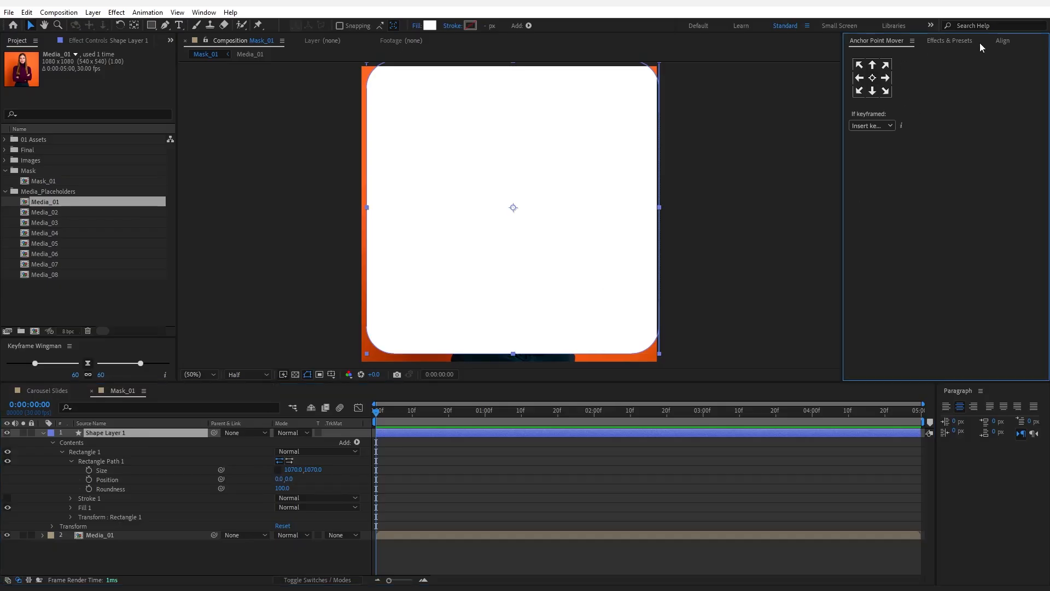
{"action": "left_click", "coordinate": [1002, 40]}
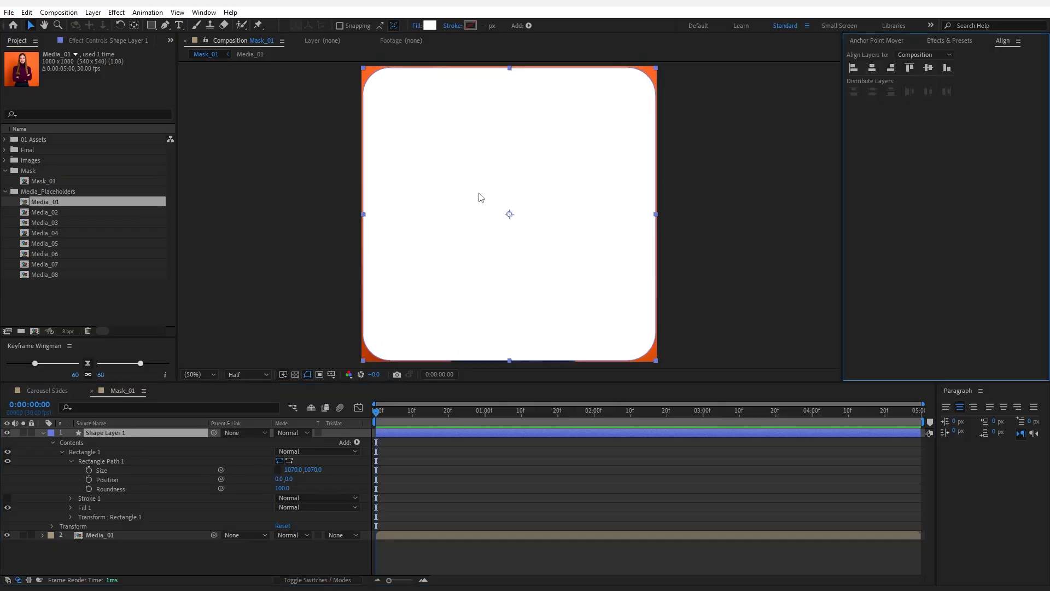
Centre the rounded square, rename it Square_Shape, and parent it to Media_01.
{"action": "left_click", "coordinate": [42, 432]}
{"action": "type", "text": "Square_Shape"}
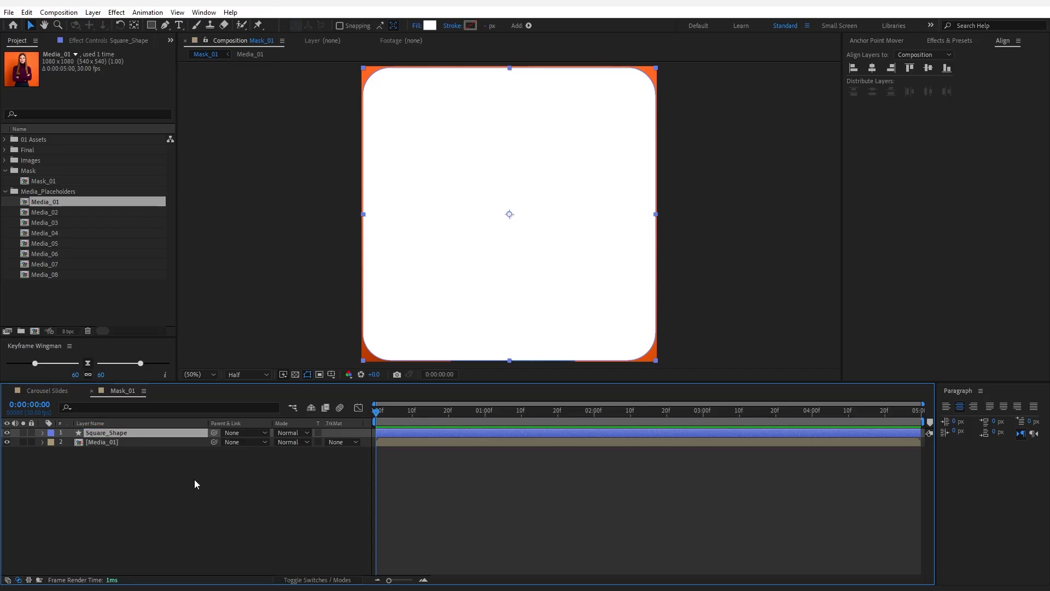
{"action": "left_click", "coordinate": [244, 432]}
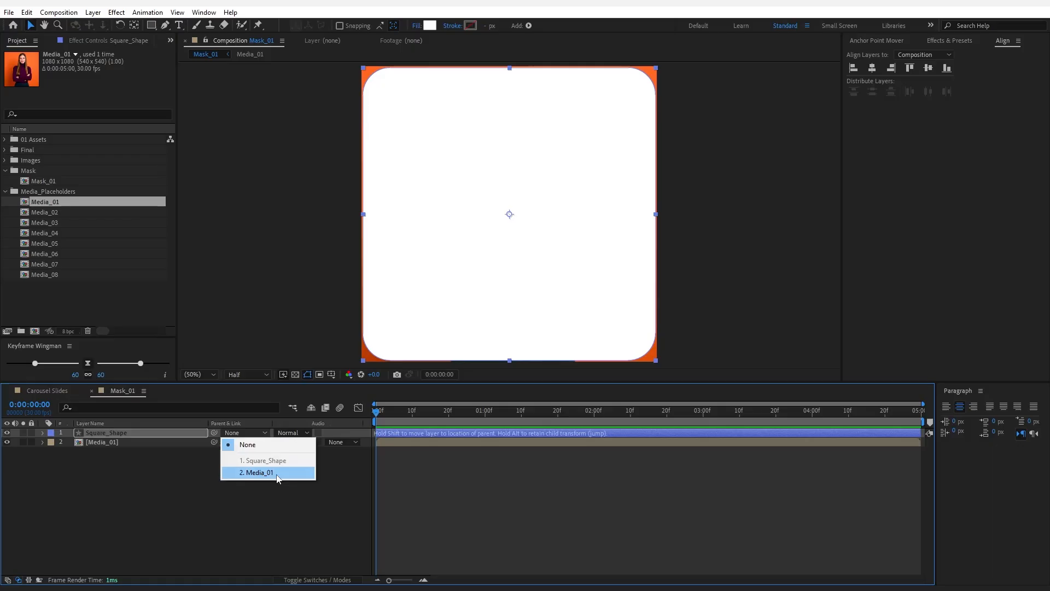
{"action": "left_click", "coordinate": [259, 472]}
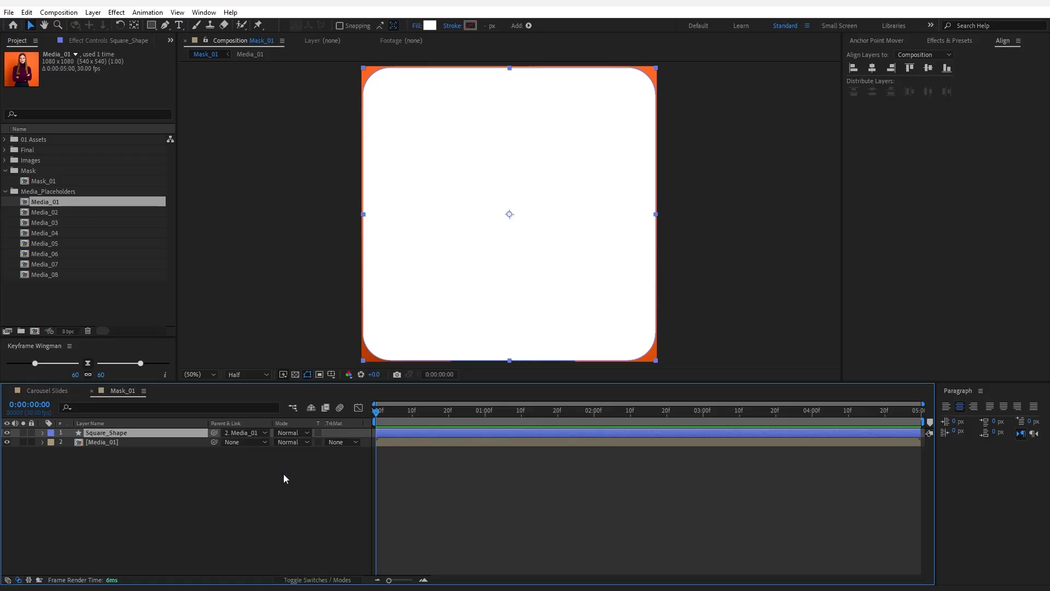
{"action": "mouse_move", "coordinate": [173, 458]}
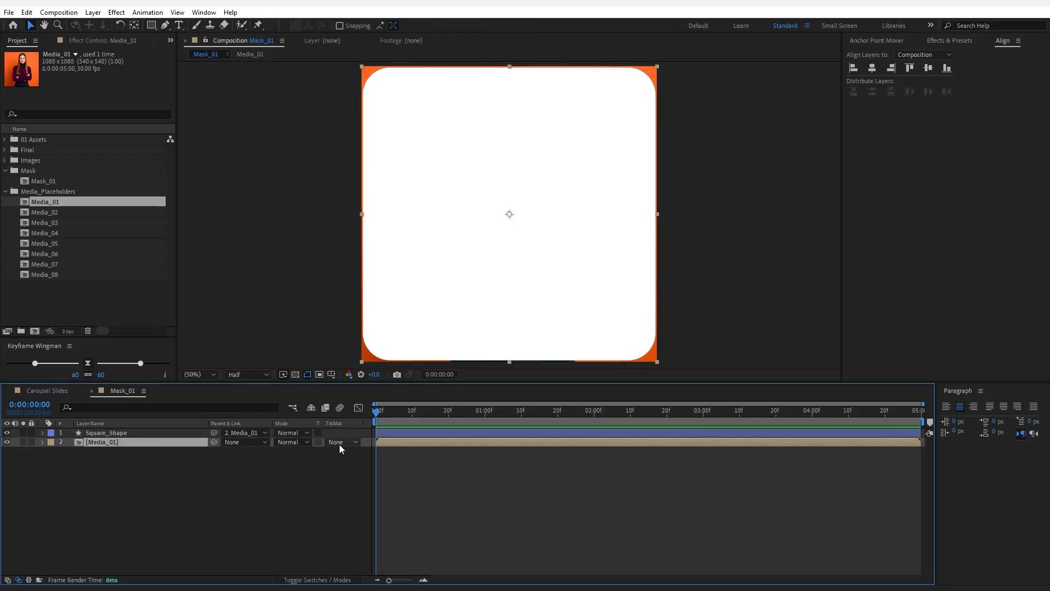
Set Media_01's Track Matte to Alpha Matte Square_Shape, then deselect the layers.
{"action": "left_click", "coordinate": [340, 441]}
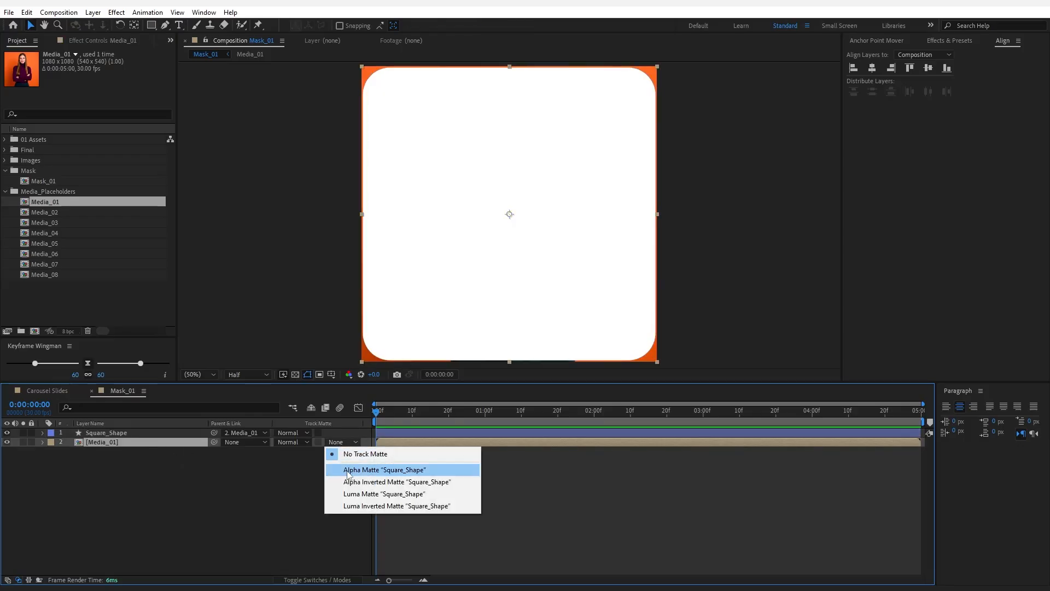
{"action": "left_click", "coordinate": [385, 469]}
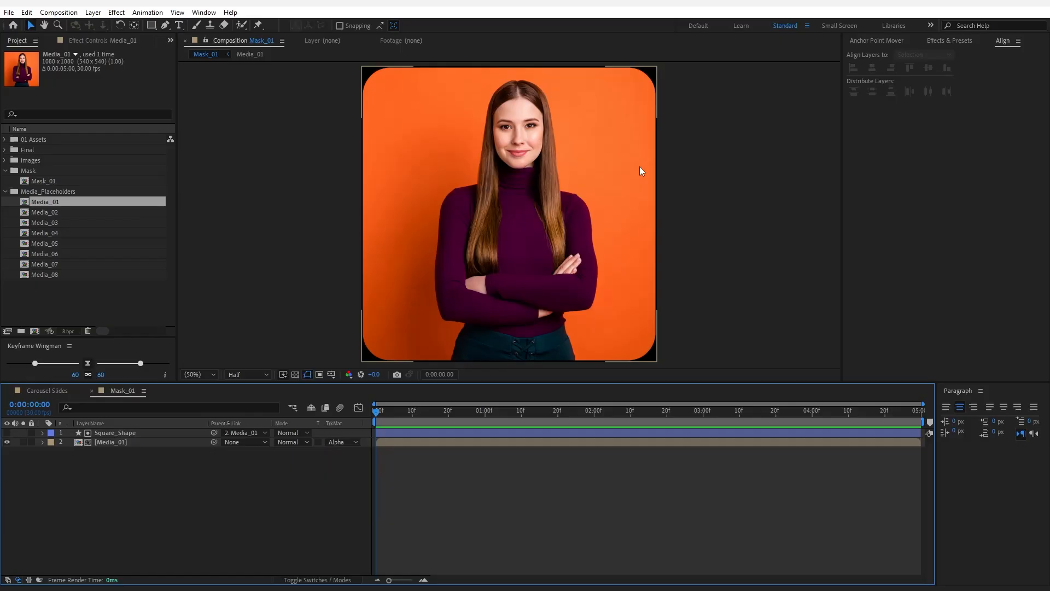
{"action": "mouse_move", "coordinate": [381, 83]}
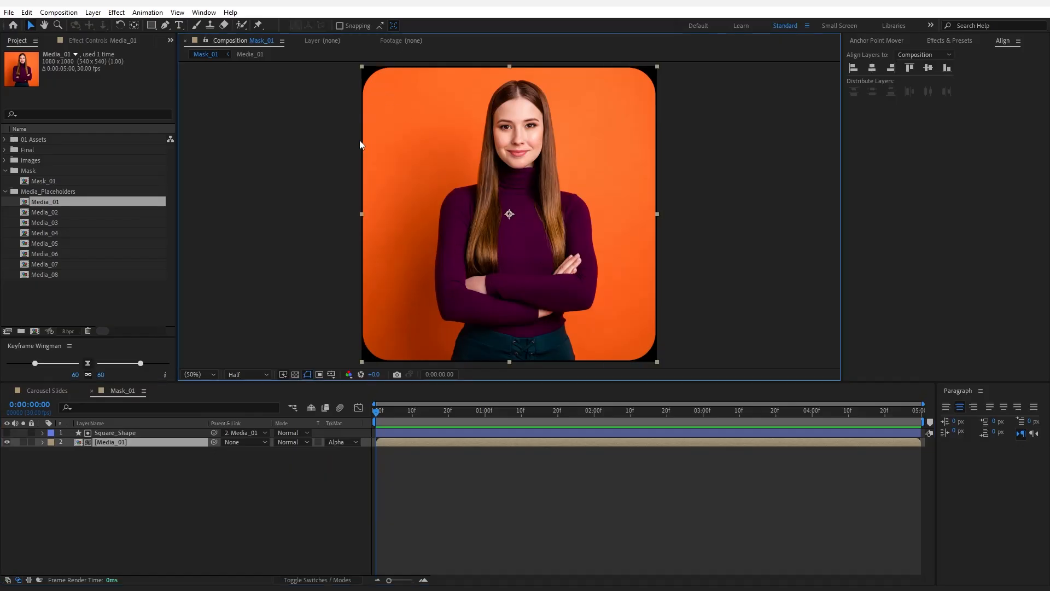
{"action": "left_click", "coordinate": [180, 491]}
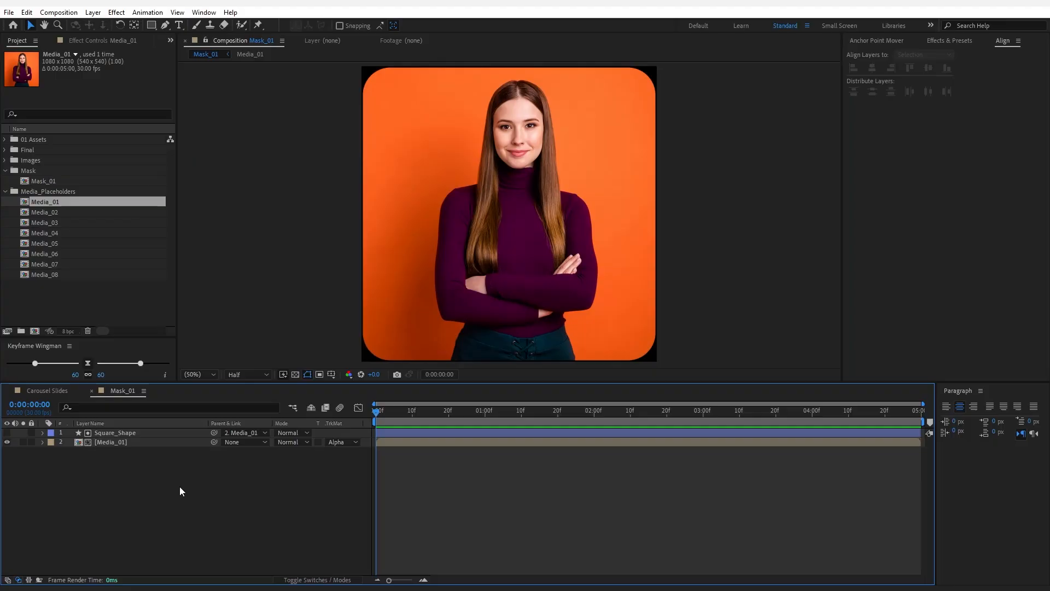
Duplicate Mask_01 into Mask_02 through Mask_08 and open the mask comps.
{"action": "left_click", "coordinate": [43, 181]}
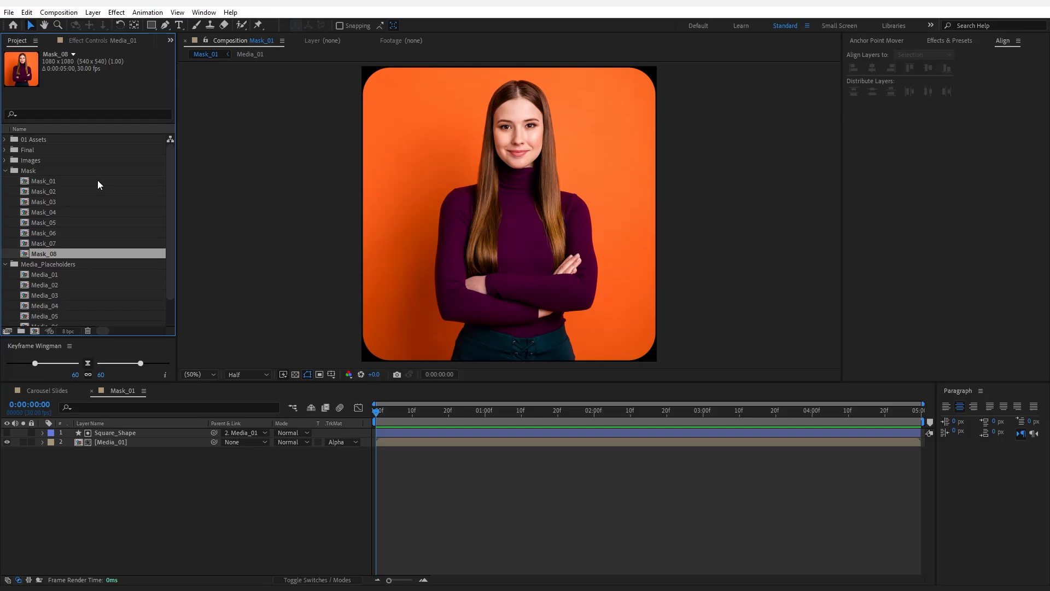
{"action": "left_click", "coordinate": [44, 191]}
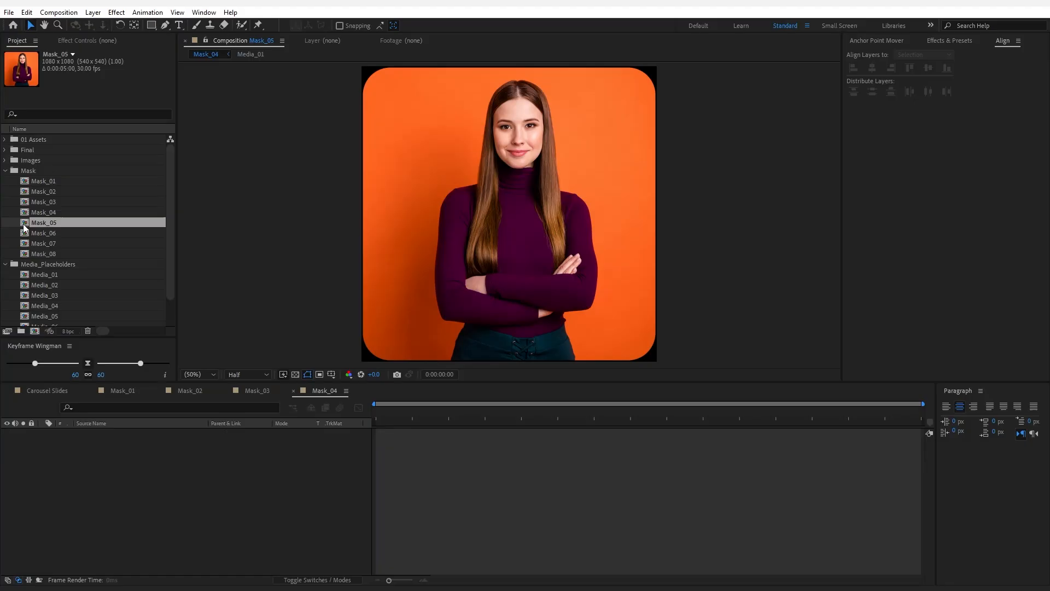
{"action": "double_click", "coordinate": [44, 242]}
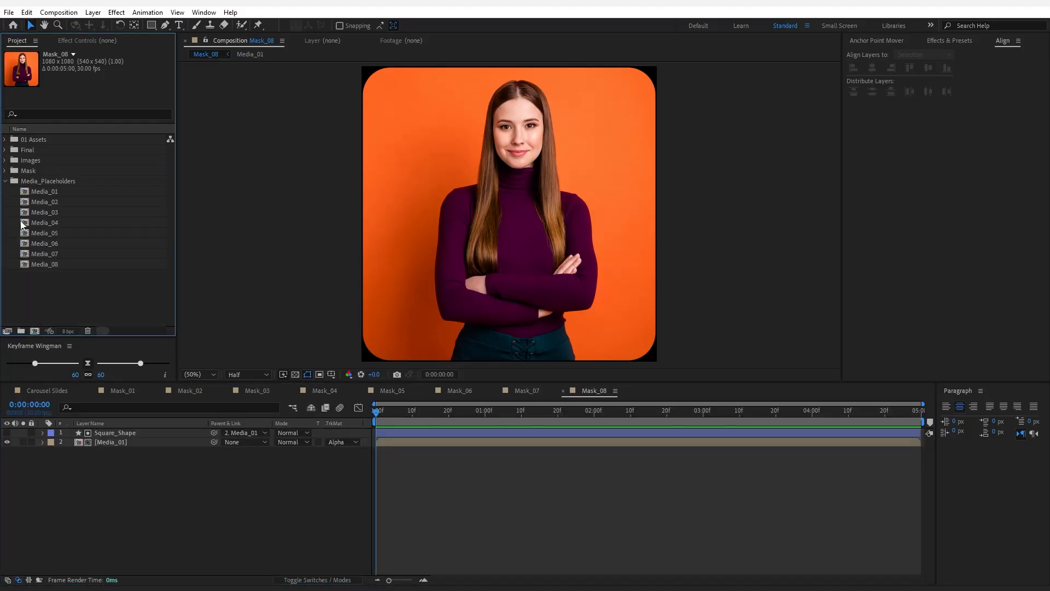
Swap each Mask comp's Media layer for its matching Media_0X placeholder.
{"action": "left_click", "coordinate": [189, 390]}
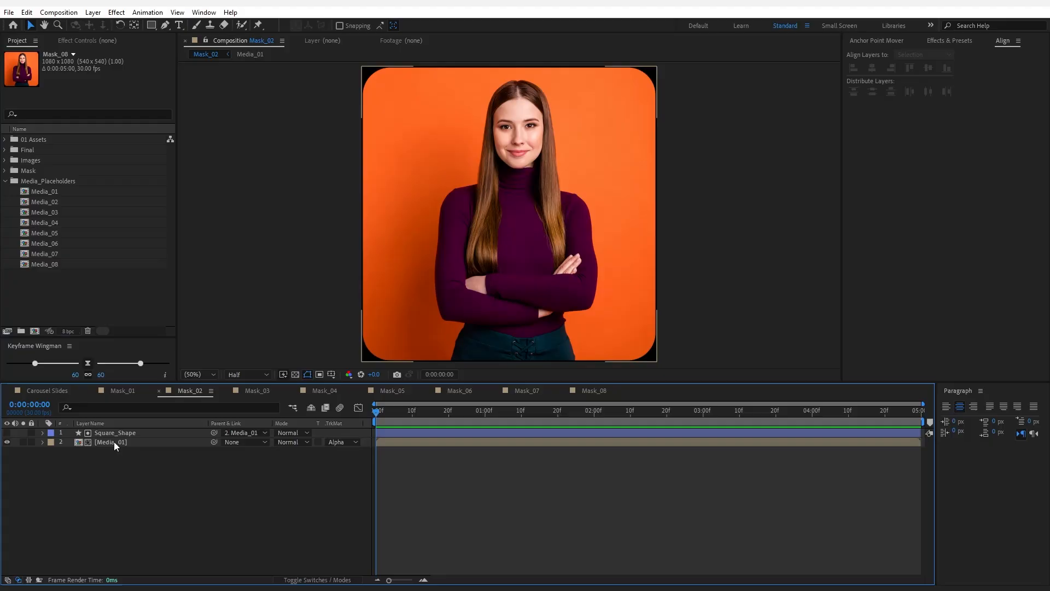
{"action": "left_click", "coordinate": [110, 441]}
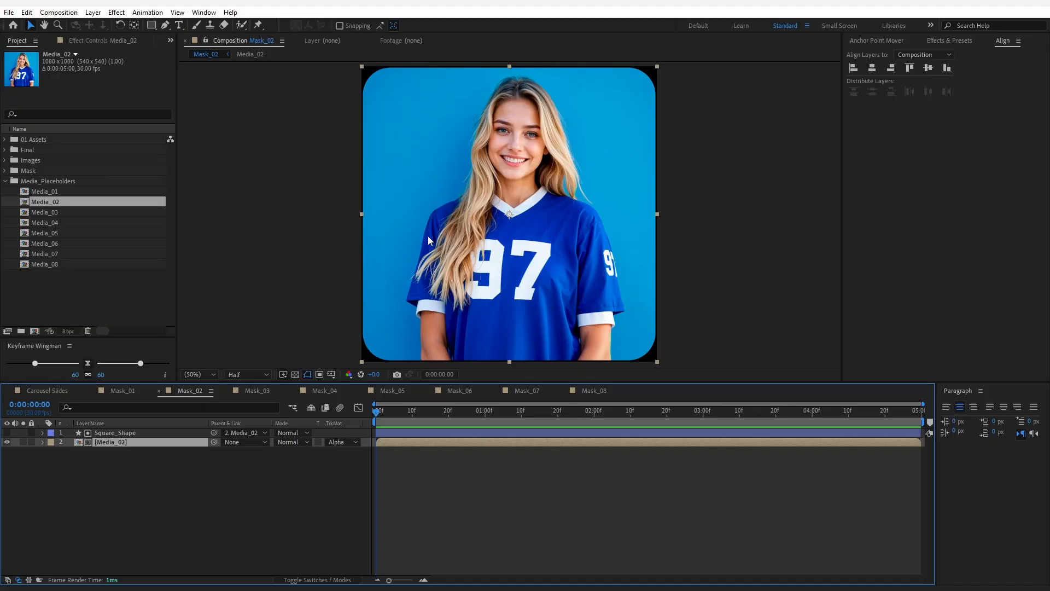
{"action": "left_click", "coordinate": [257, 390]}
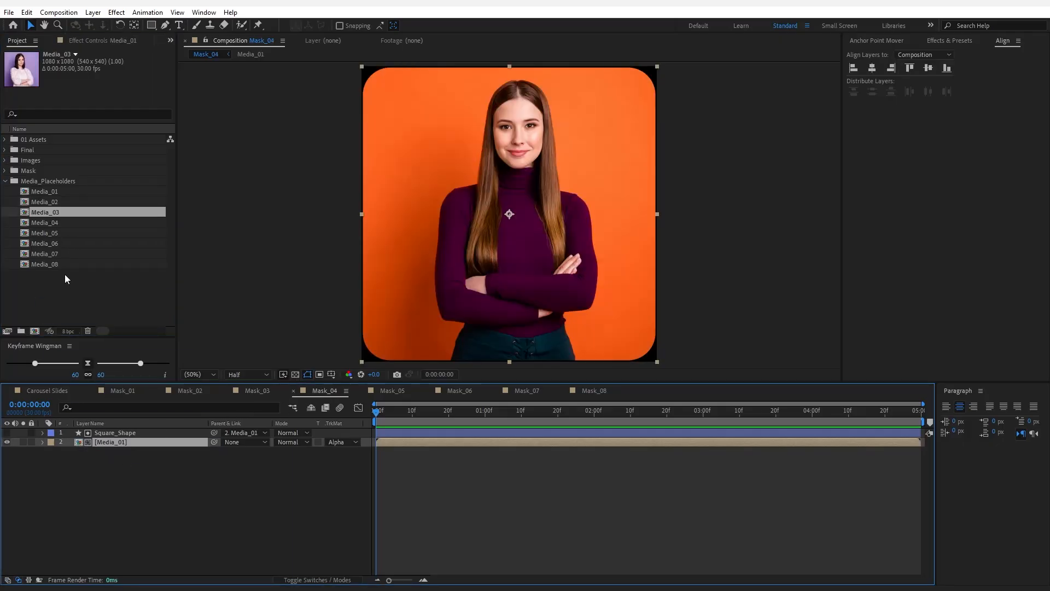
{"action": "left_click", "coordinate": [45, 222]}
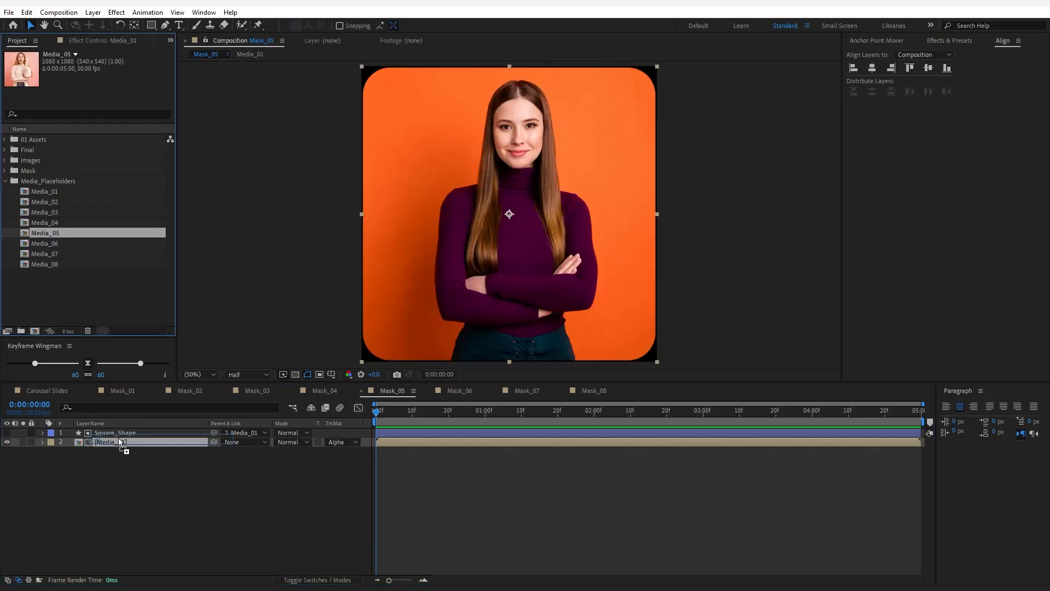
{"action": "left_click", "coordinate": [458, 391]}
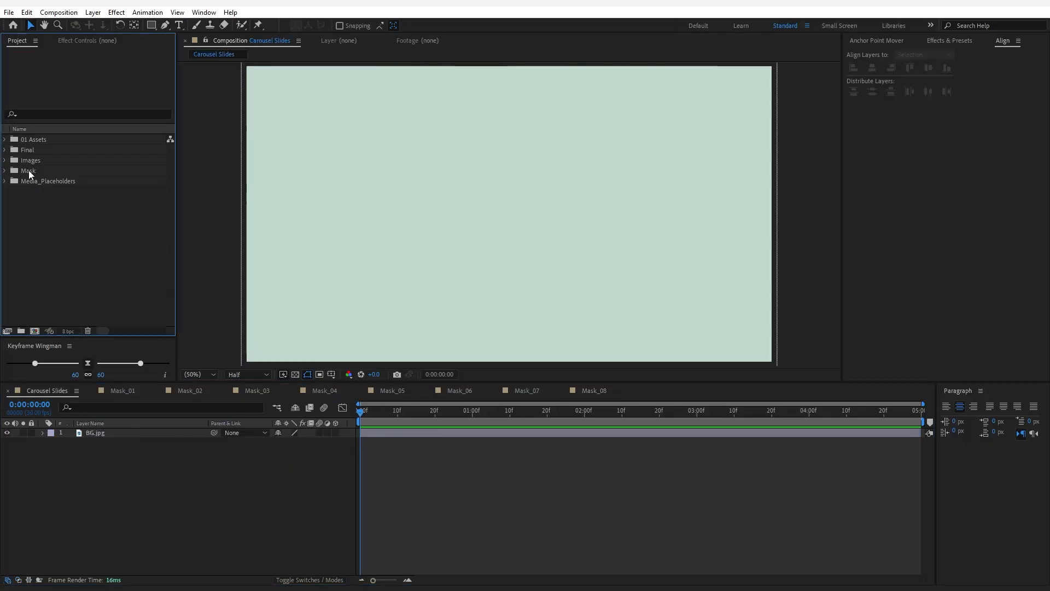
Add Mask_01–08 to Carousel Slides at 30% scale, show the grid, and shift them right.
{"action": "left_click", "coordinate": [6, 170]}
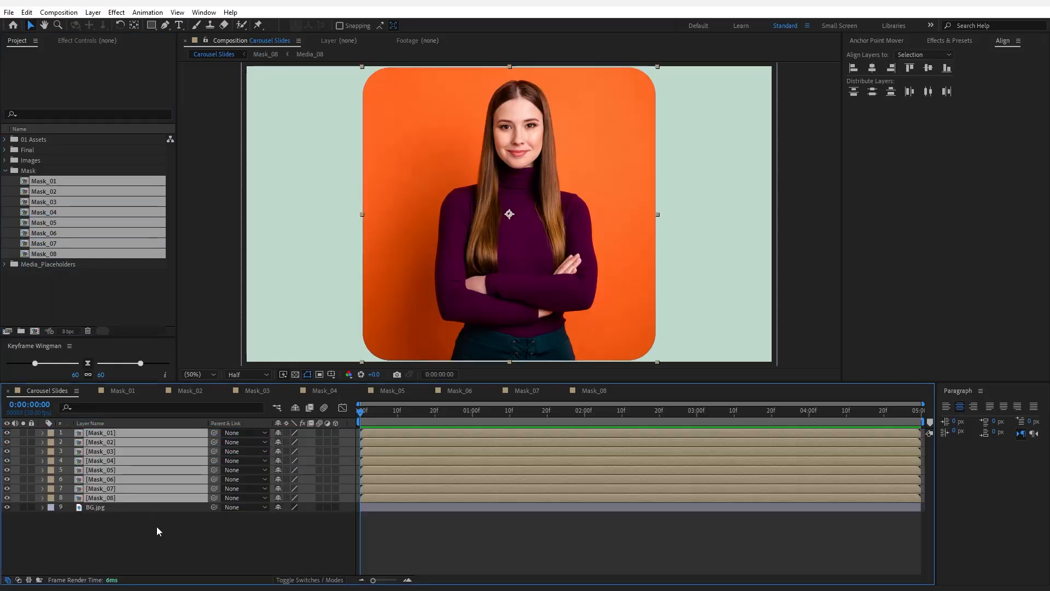
{"action": "mouse_move", "coordinate": [433, 245]}
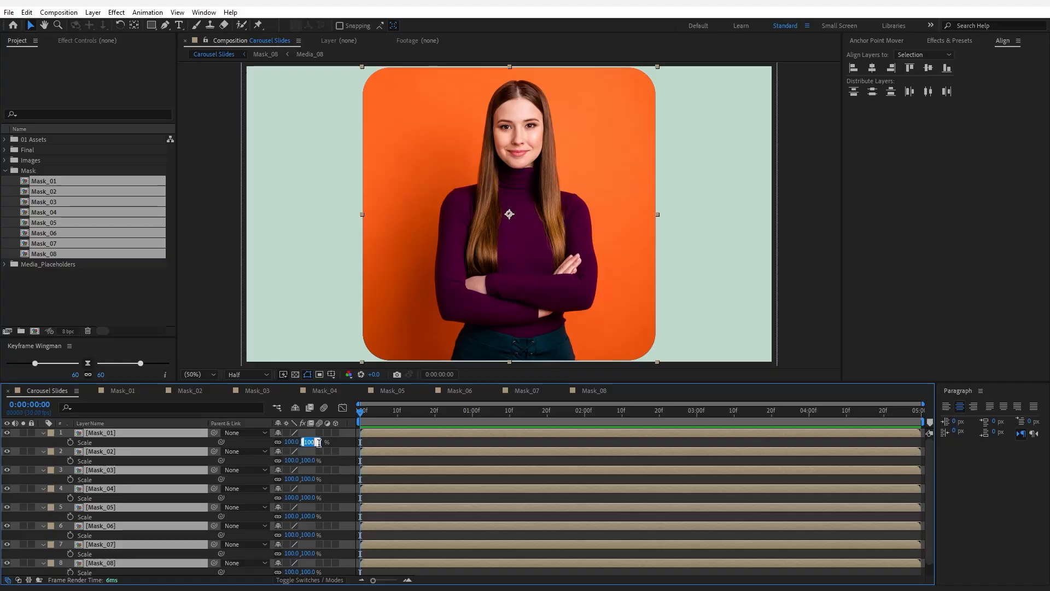
{"action": "type", "text": "30"}
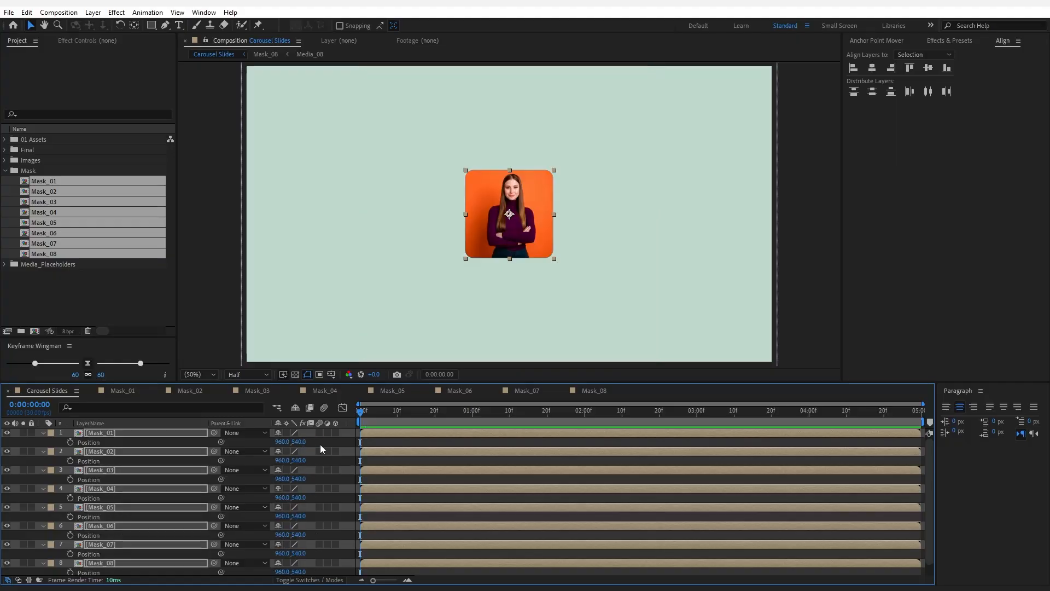
{"action": "left_click", "coordinate": [330, 373]}
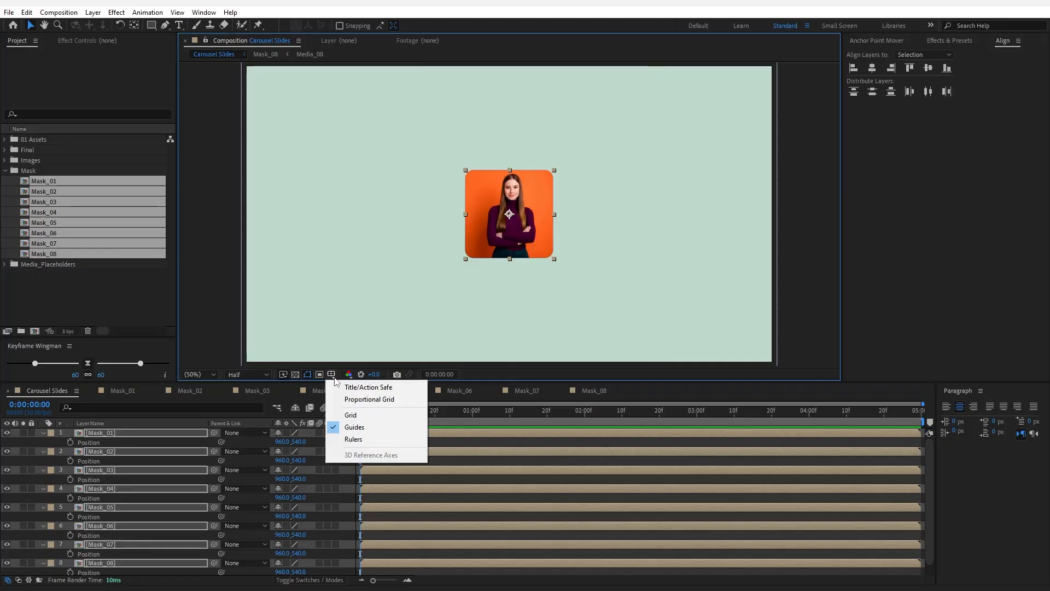
{"action": "left_click", "coordinate": [350, 415]}
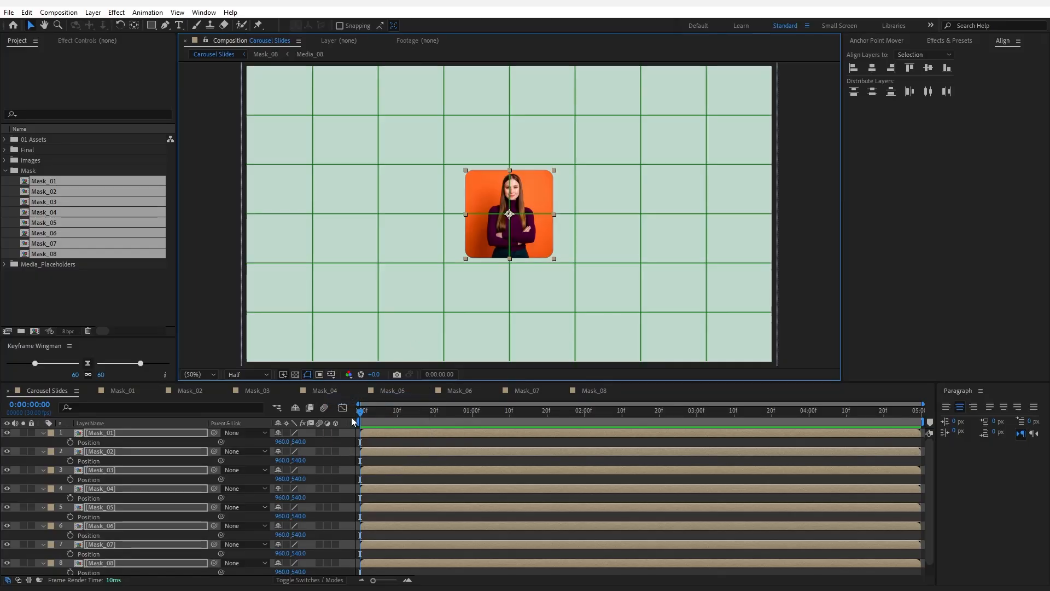
{"action": "left_click_drag", "start_coordinate": [509, 215], "coordinate": [549, 214]}
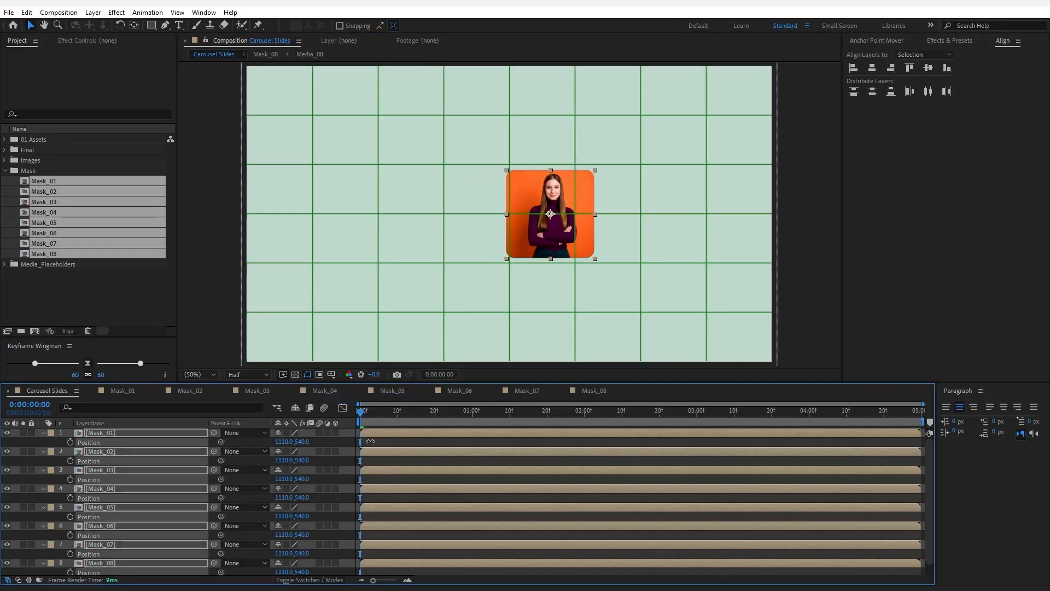
{"action": "left_click_drag", "start_coordinate": [549, 214], "coordinate": [581, 214]}
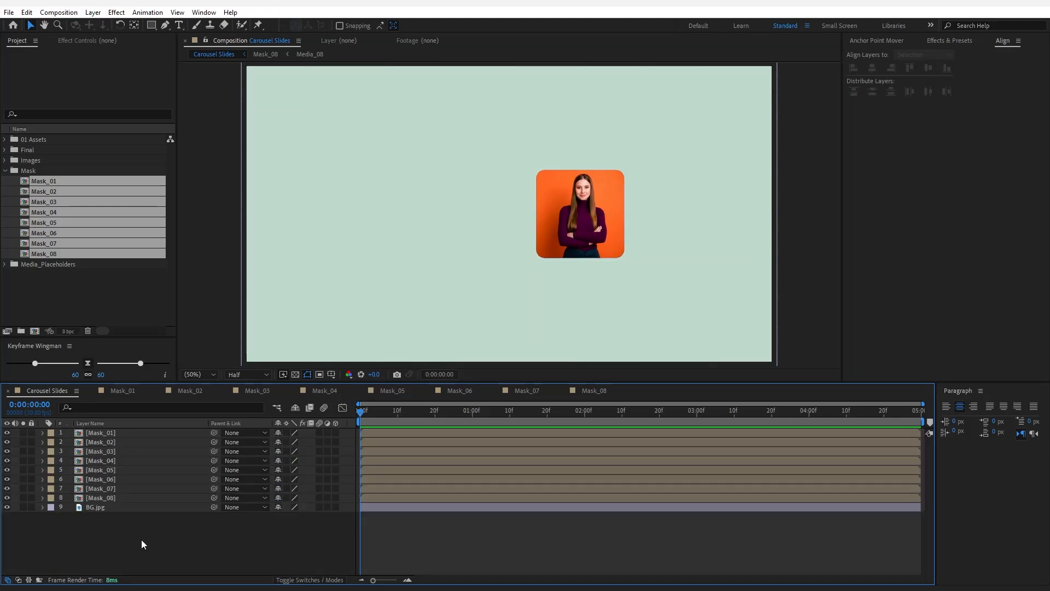
Add a new null object layer named Controls.
{"action": "right_click", "coordinate": [140, 542]}
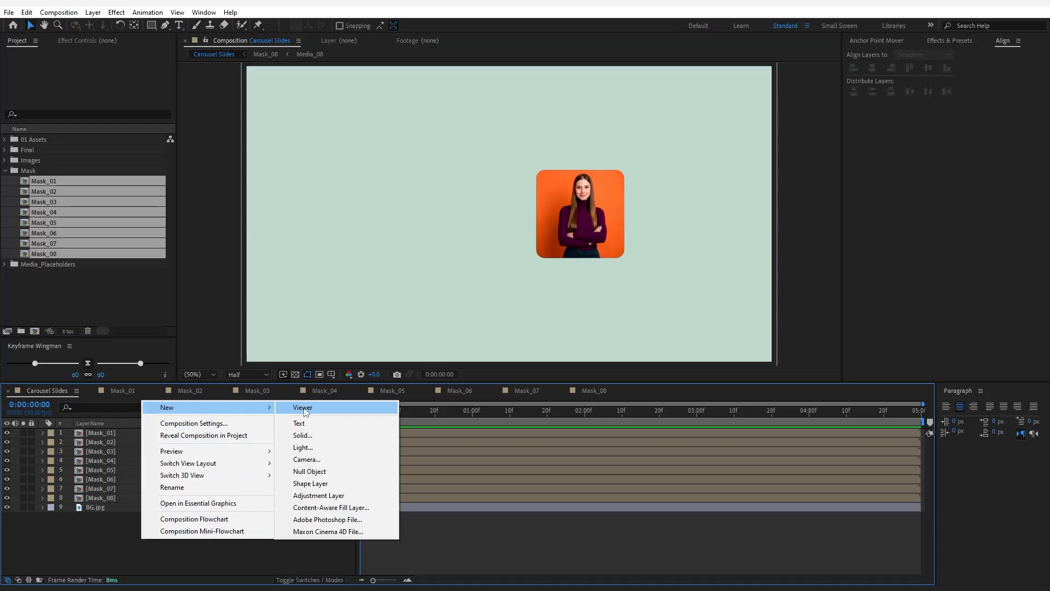
{"action": "left_click", "coordinate": [308, 471]}
{"action": "type", "text": "Controls"}
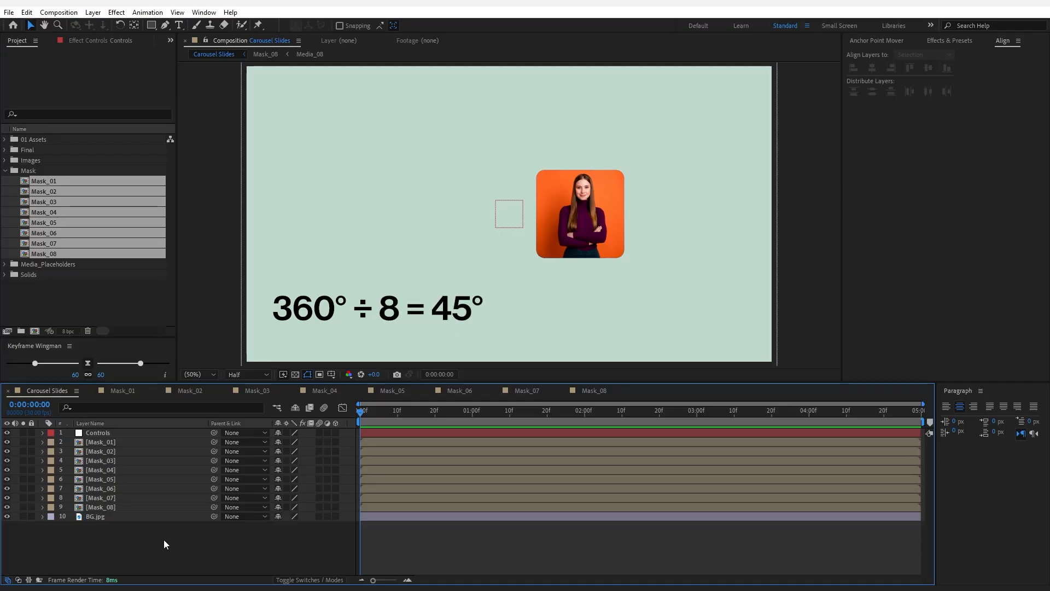
{"action": "left_click", "coordinate": [97, 432]}
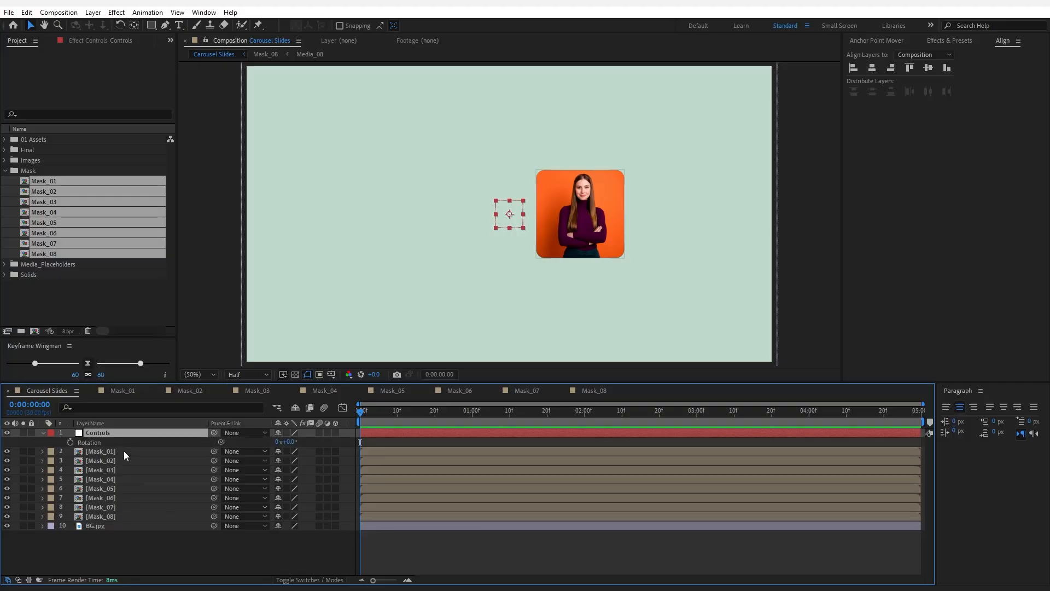
Parent the Mask layers to Controls, rotating Controls in 45° steps between them.
{"action": "left_click", "coordinate": [99, 450]}
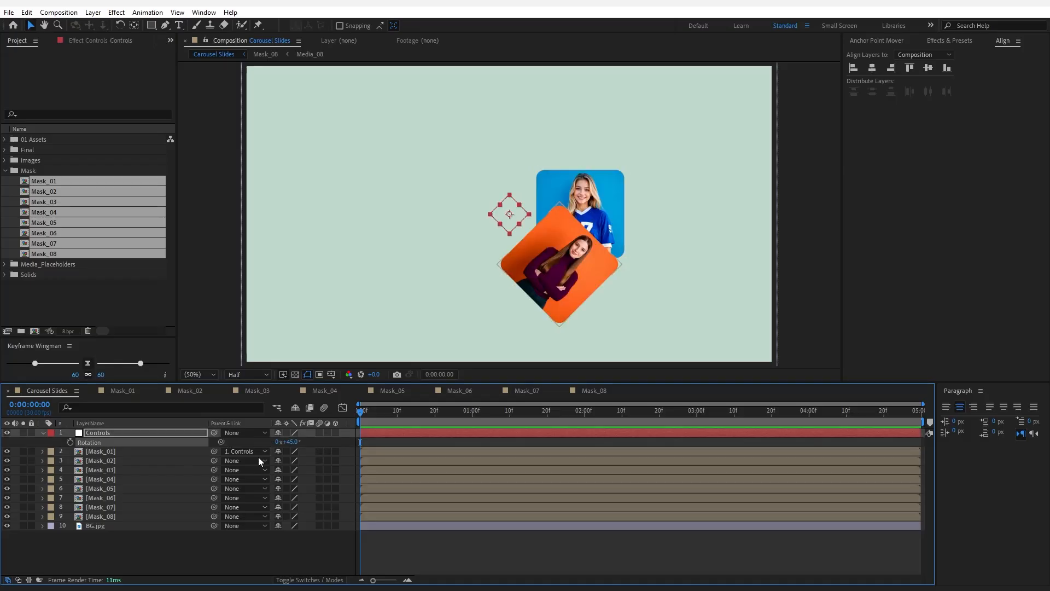
{"action": "left_click", "coordinate": [100, 460]}
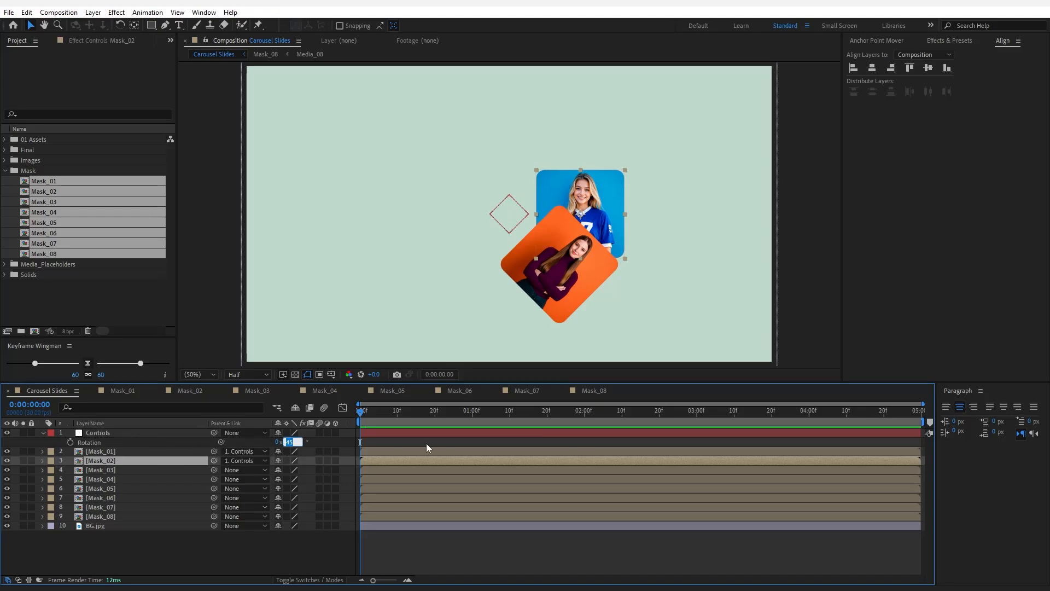
{"action": "type", "text": "15+"}
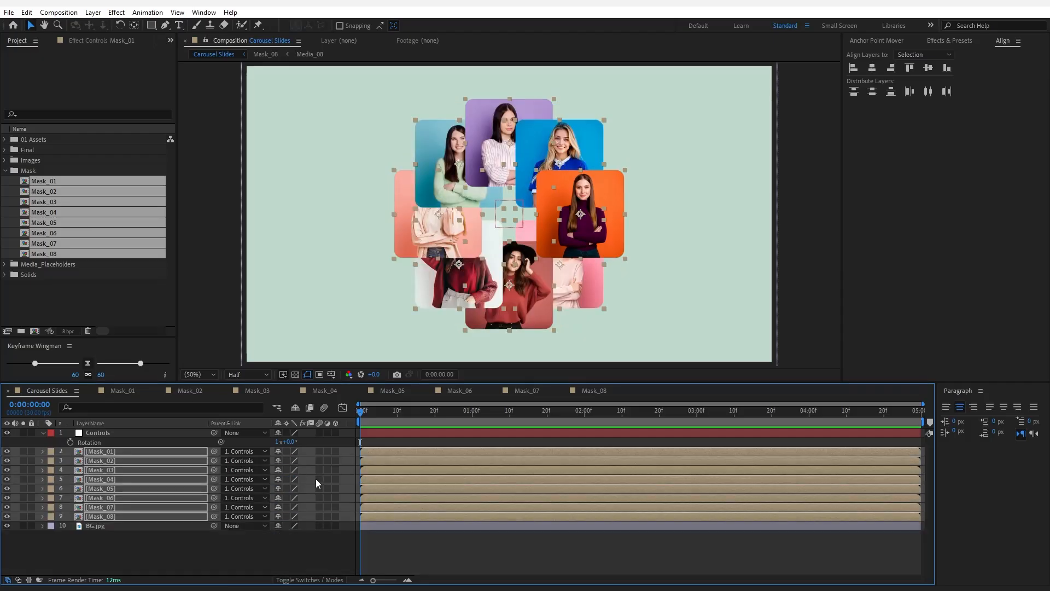
{"action": "left_click", "coordinate": [181, 556]}
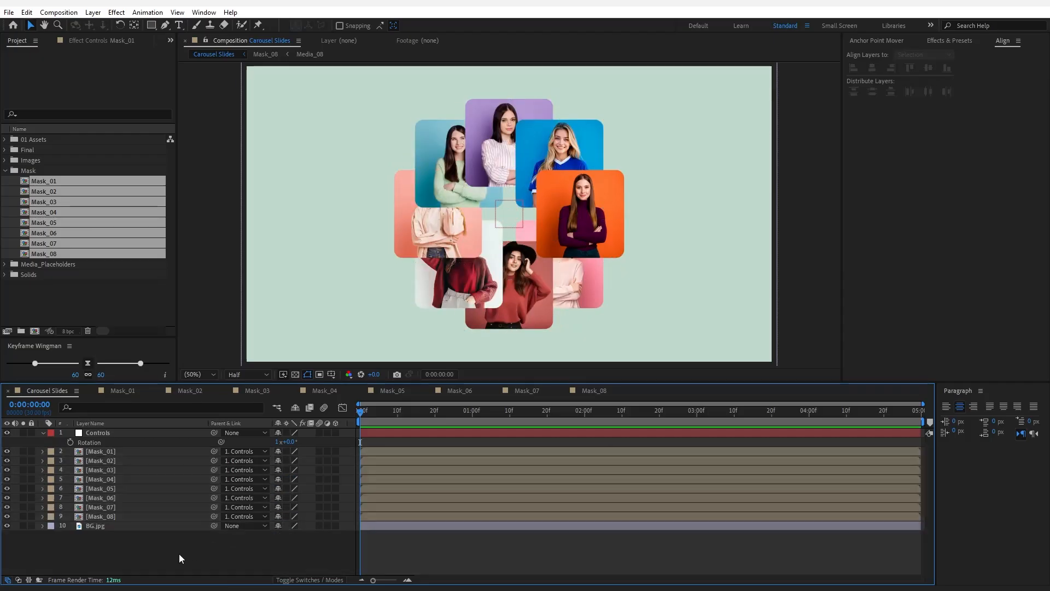
Keyframe Controls Rotation at 0° at the start and 1x+0.0 at 0:00:03:10.
{"action": "left_click", "coordinate": [370, 410]}
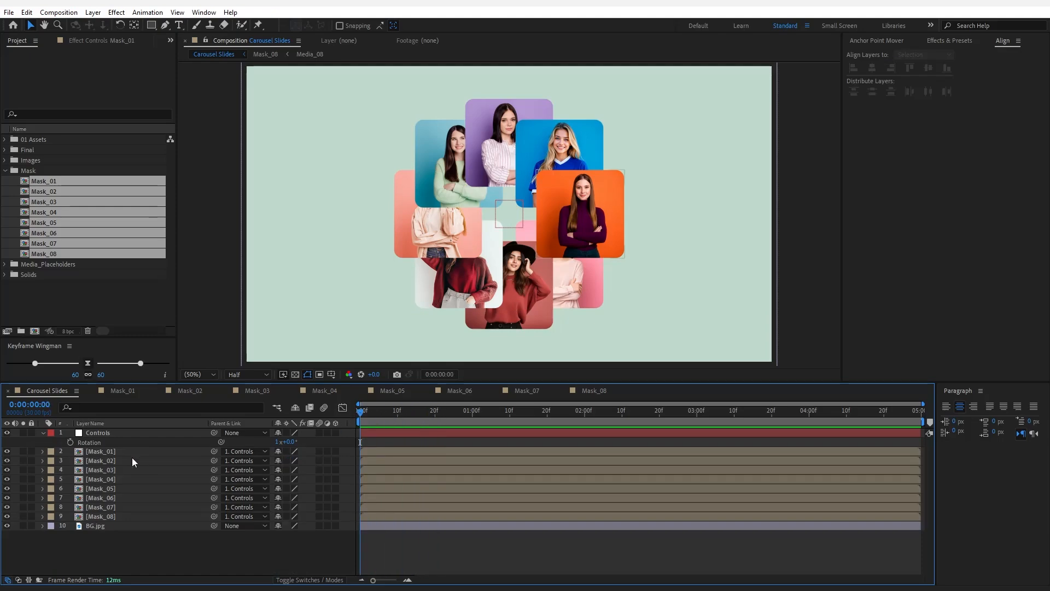
{"action": "left_click", "coordinate": [98, 432]}
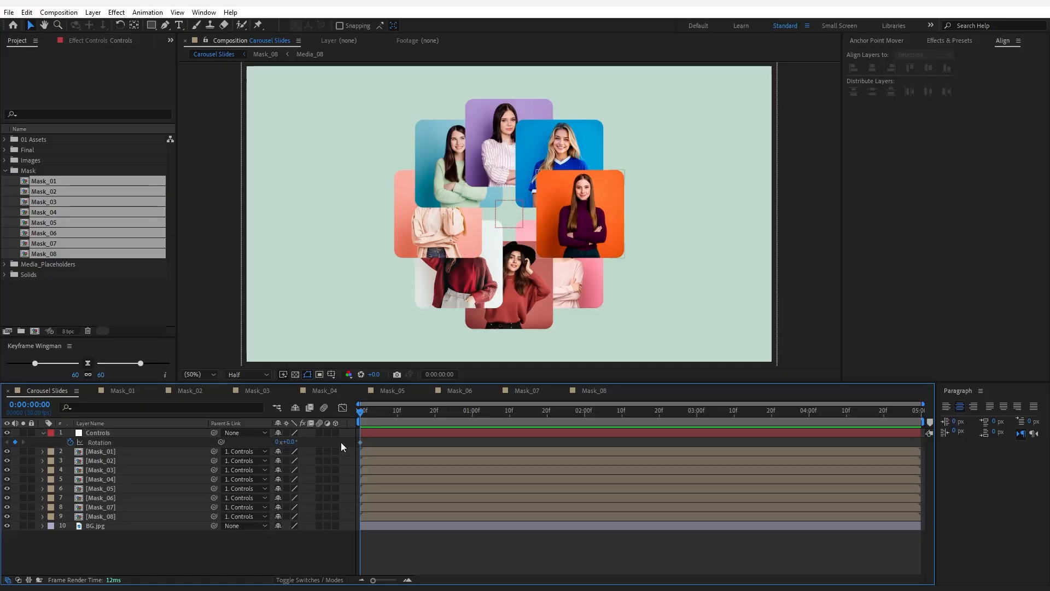
{"action": "left_click", "coordinate": [610, 409]}
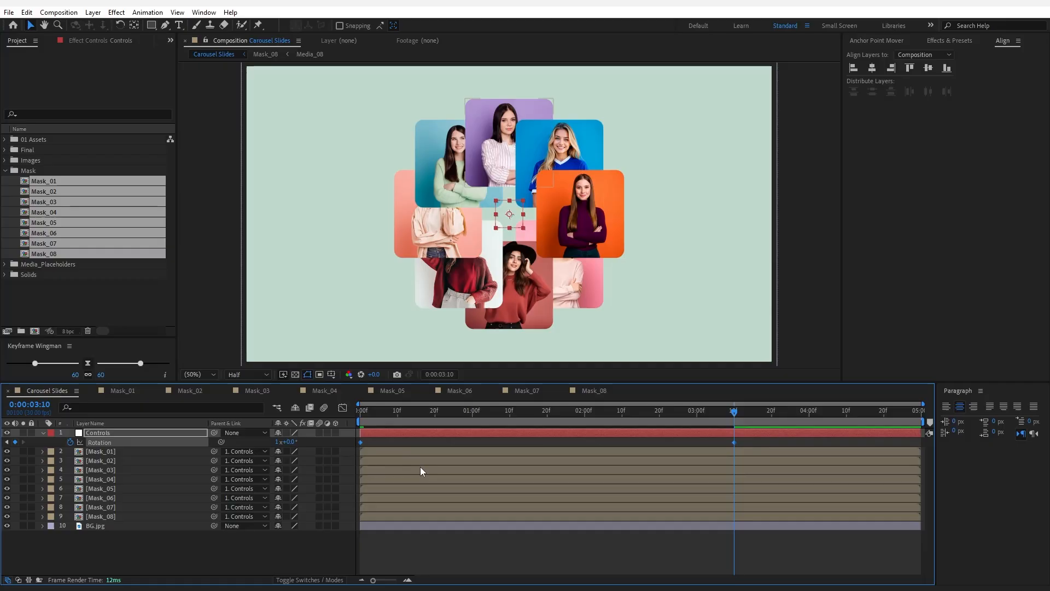
{"action": "left_click", "coordinate": [203, 12]}
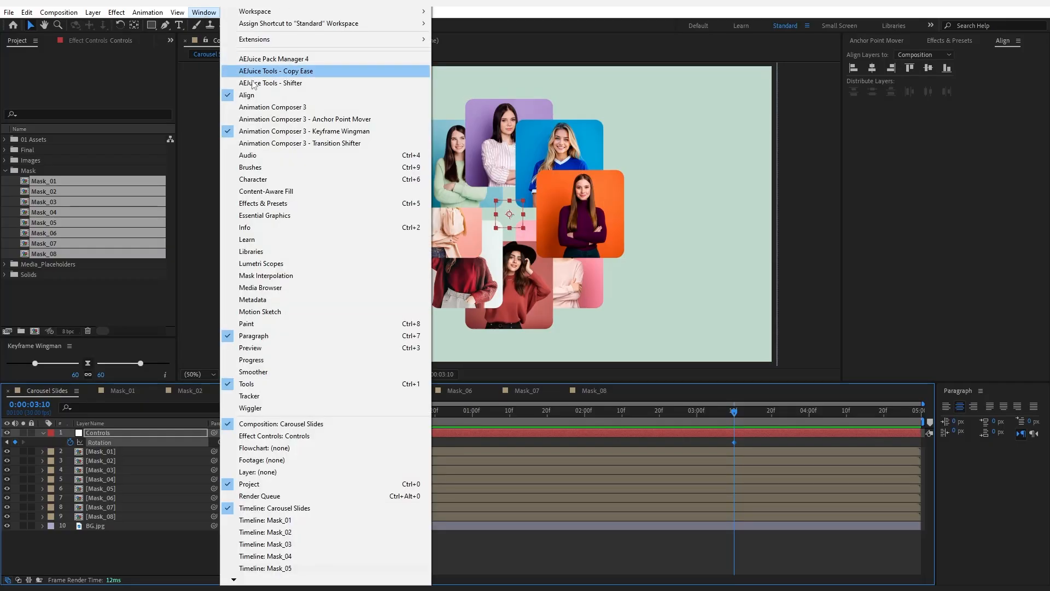
{"action": "mouse_move", "coordinate": [383, 131]}
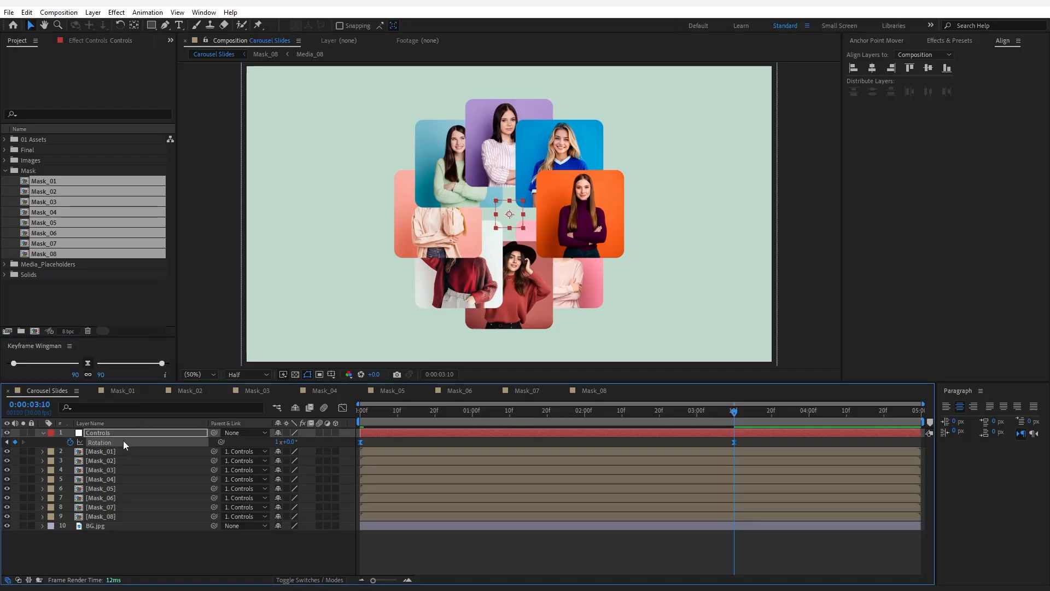
Ease keyframes at 90 and keyframe Mask_01 Rotation from 0 to -1x+0.0 by 3:10.
{"action": "left_click", "coordinate": [101, 451]}
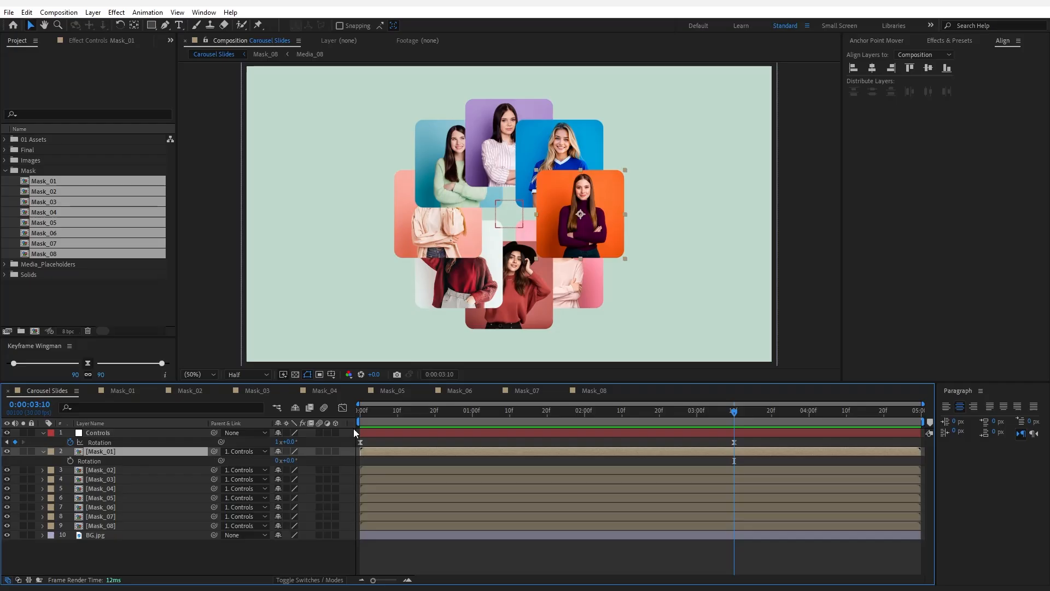
{"action": "left_click", "coordinate": [358, 410]}
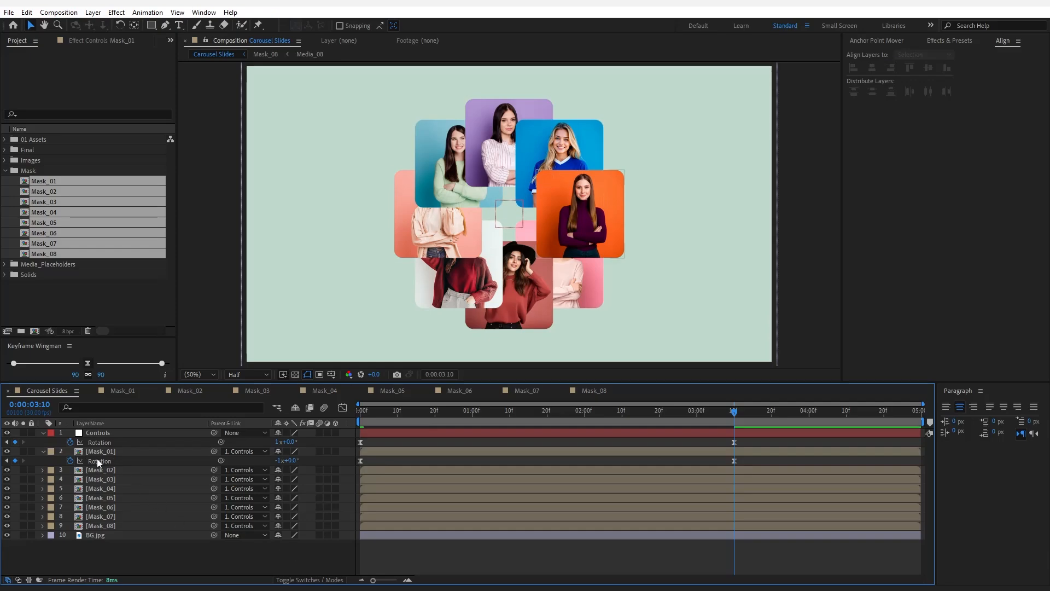
{"action": "left_click", "coordinate": [100, 451]}
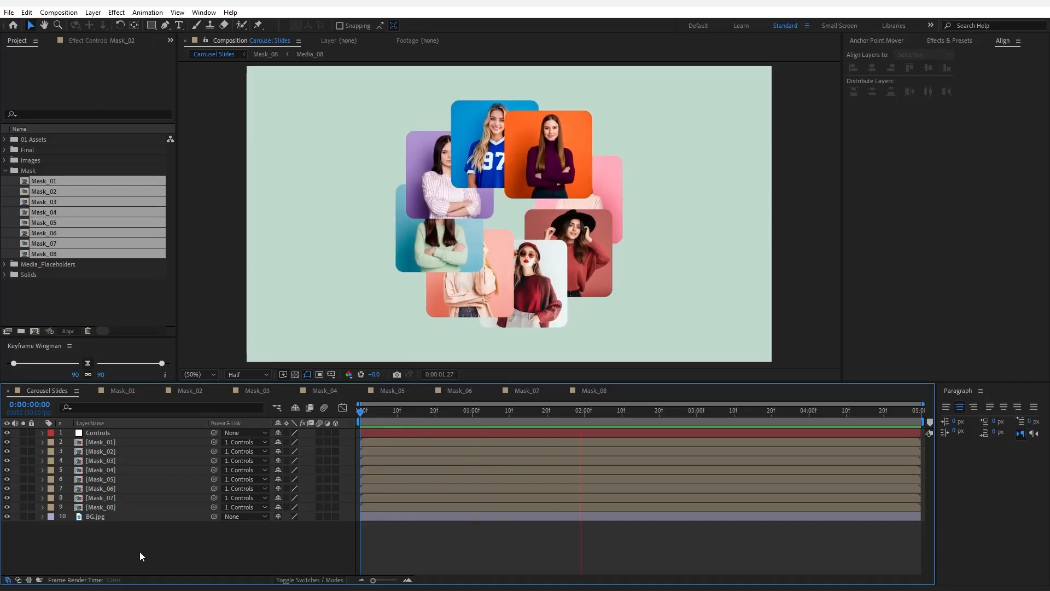
Play the Carousel Slides preview showing upright photos orbiting the centre.
{"action": "left_click", "coordinate": [718, 409]}
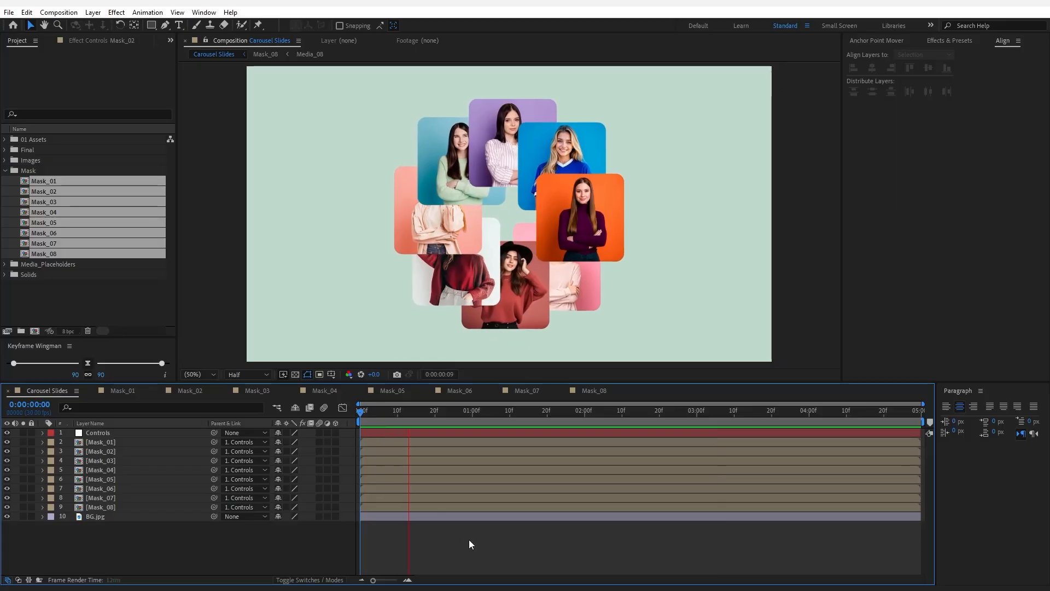
{"action": "left_click", "coordinate": [632, 410]}
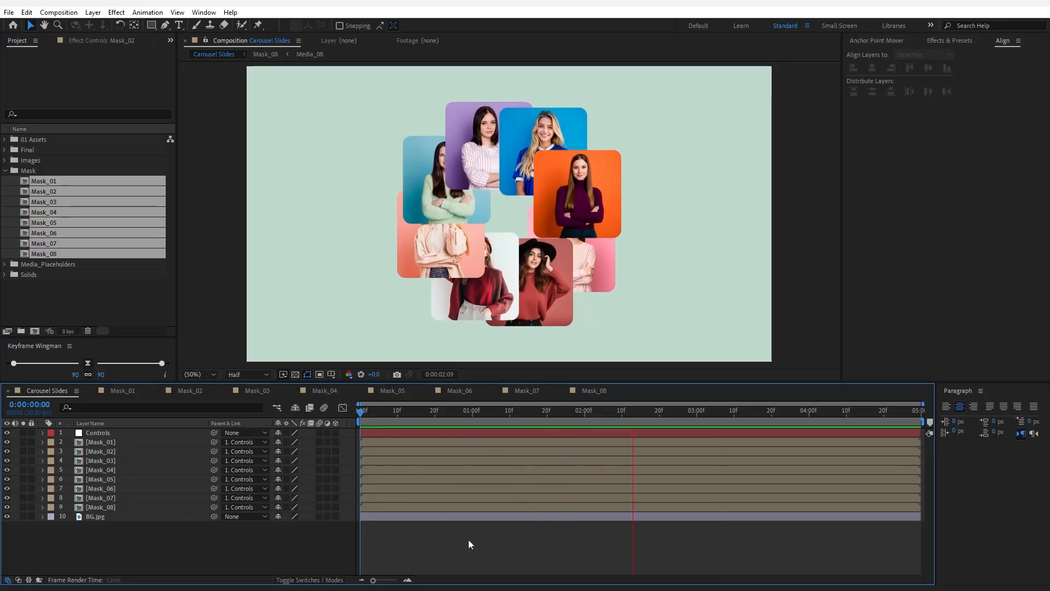